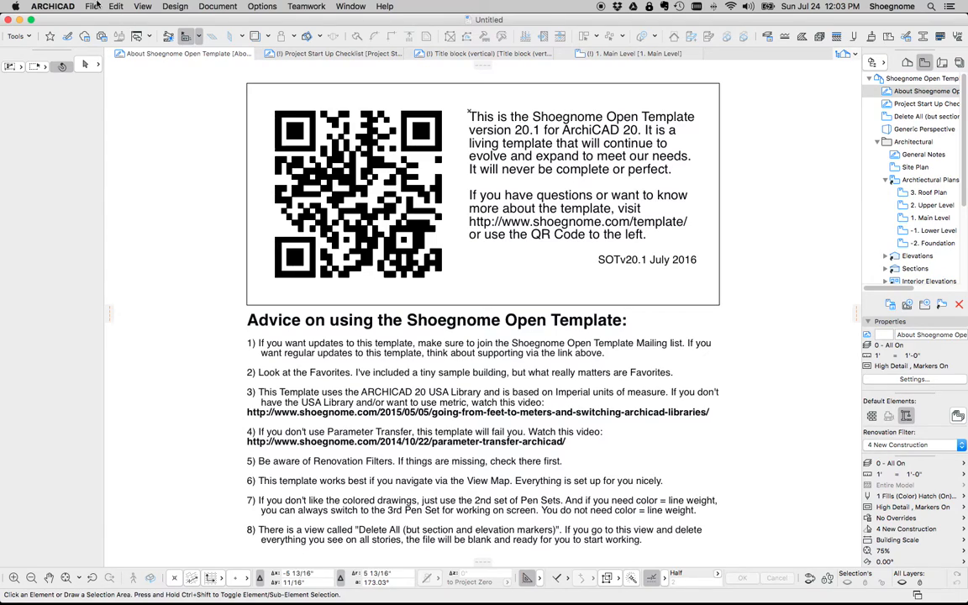
Start a new project from the Shoegnome Open Template v20, then cancel it
{"action": "left_click", "coordinate": [92, 7]}
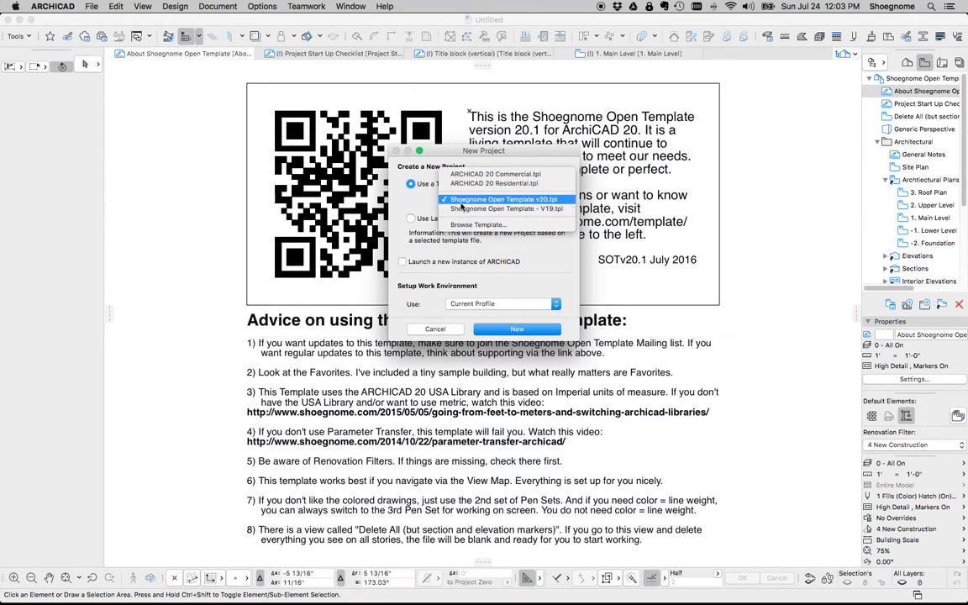
{"action": "mouse_move", "coordinate": [561, 205]}
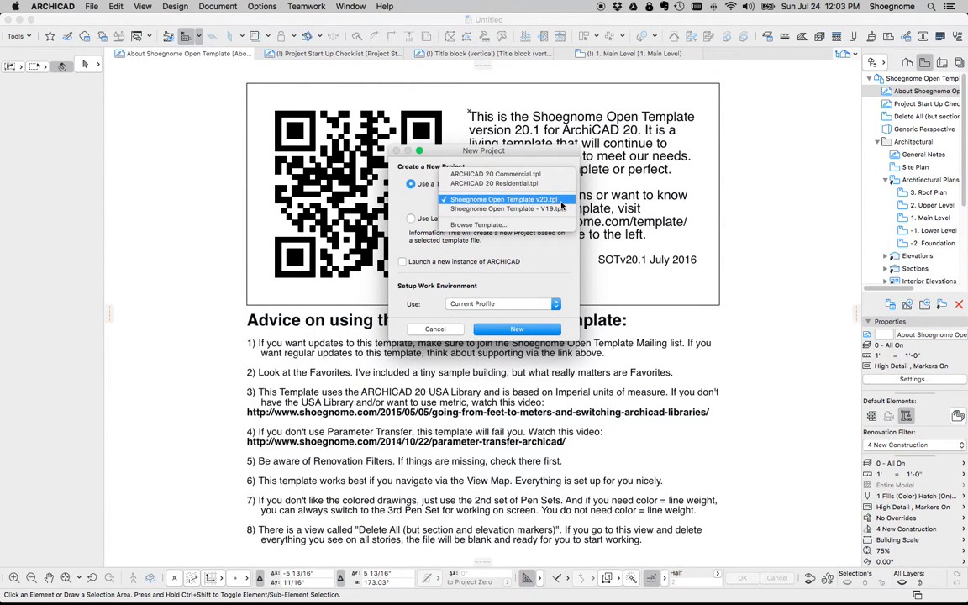
{"action": "left_click", "coordinate": [508, 209]}
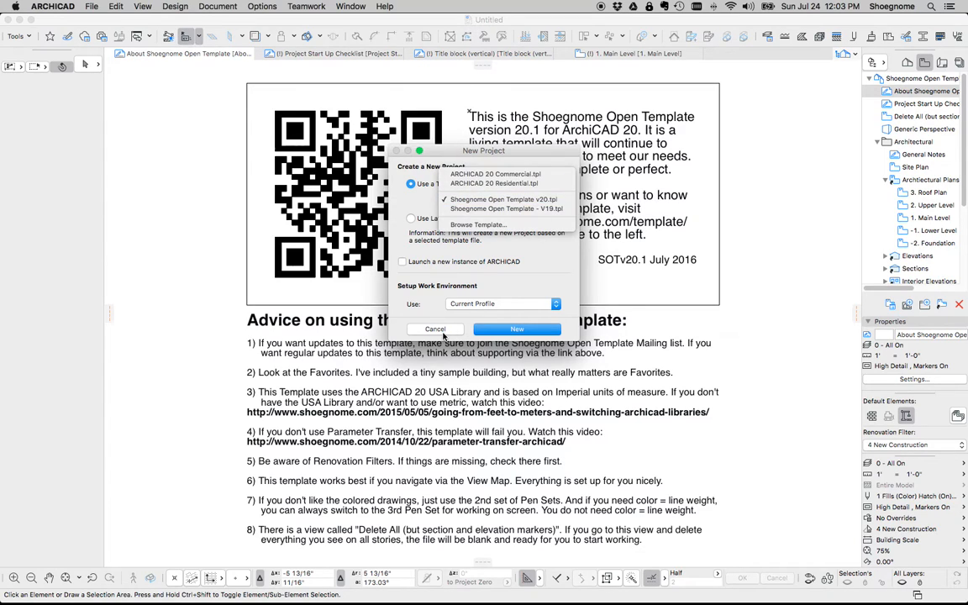
{"action": "left_click", "coordinate": [434, 328]}
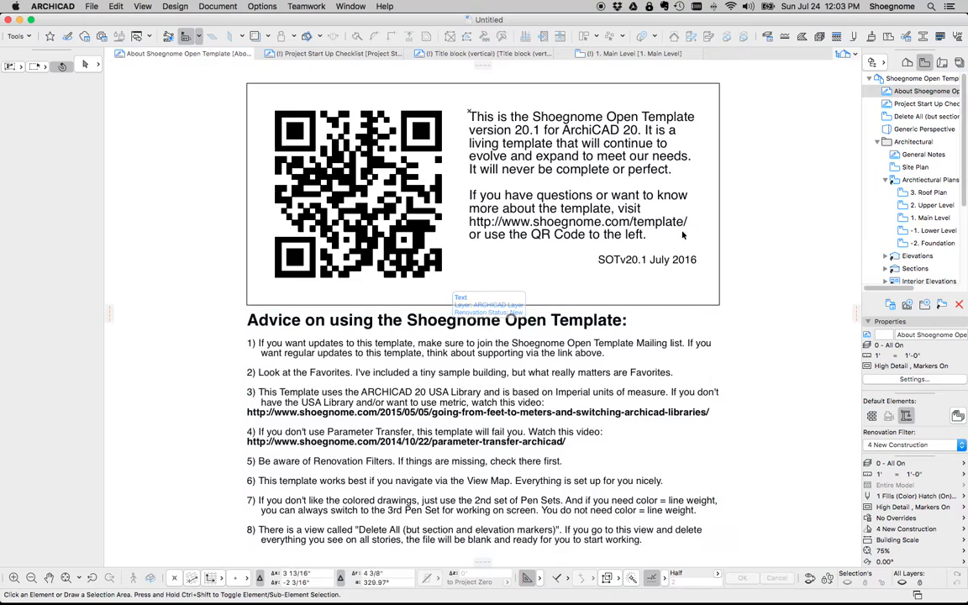
{"action": "mouse_move", "coordinate": [744, 225]}
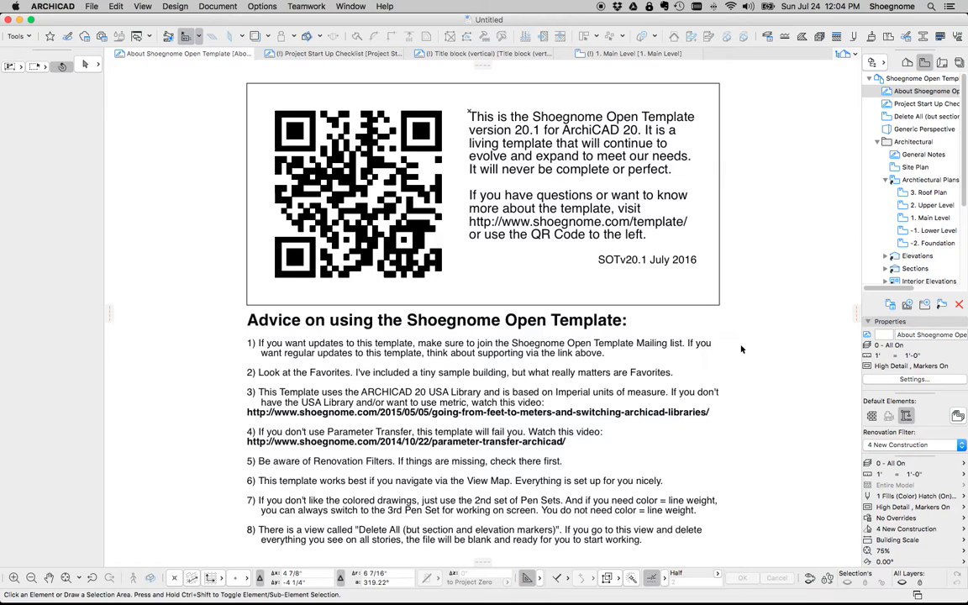
{"action": "mouse_move", "coordinate": [724, 359]}
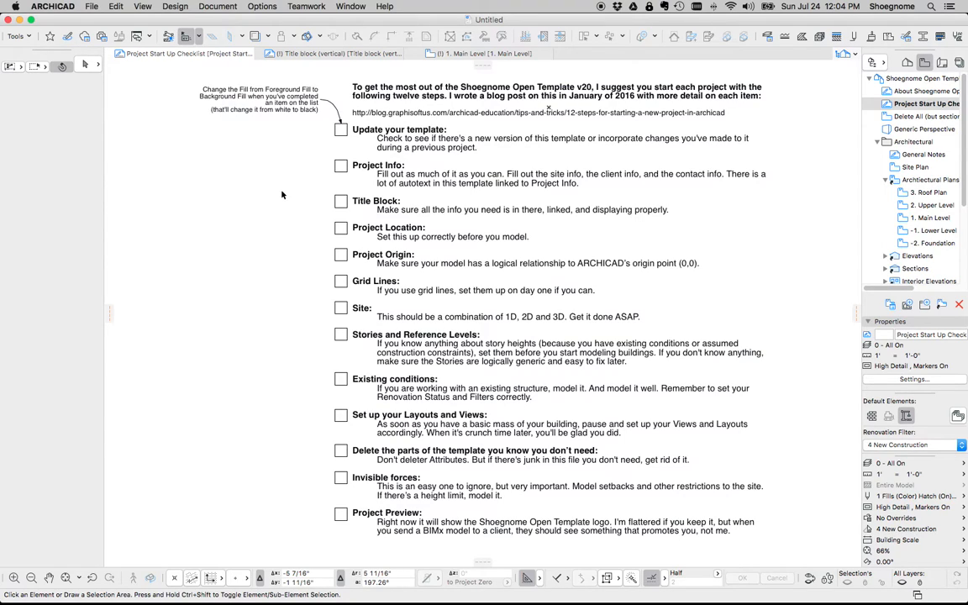
{"action": "mouse_move", "coordinate": [531, 118]}
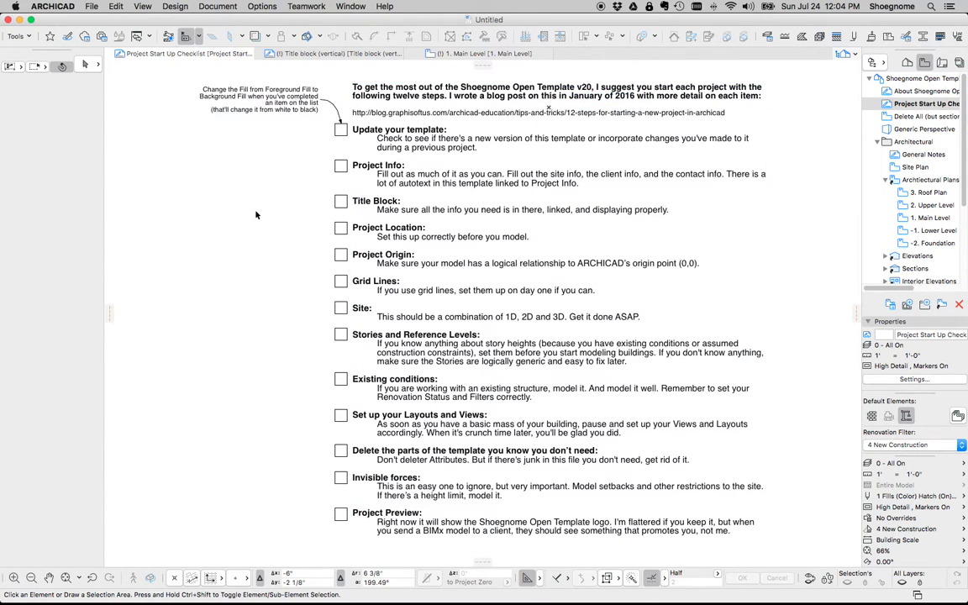
{"action": "mouse_move", "coordinate": [282, 200]}
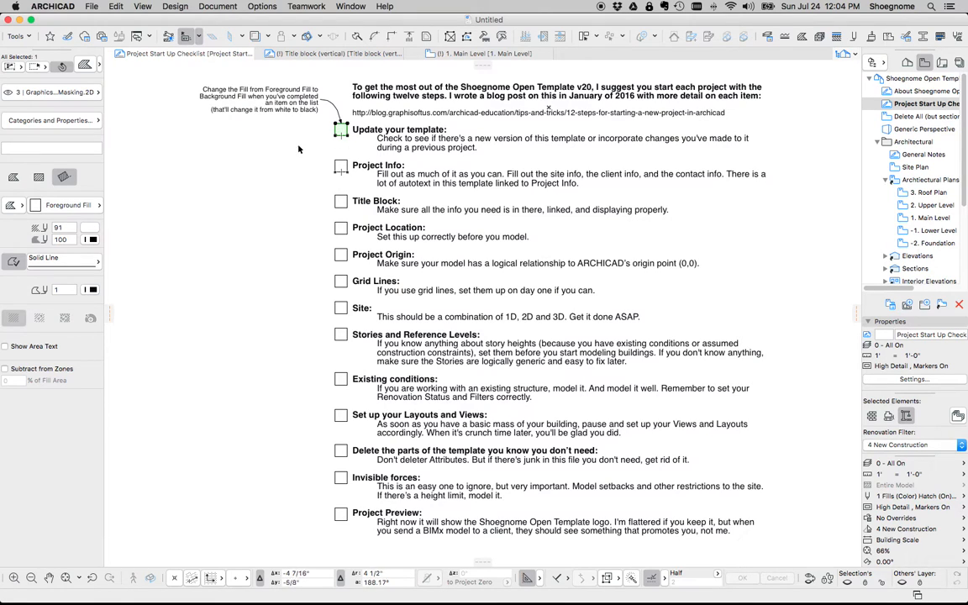
Toggle the 'Update your template' checklist box and bring up the File > Info commands
{"action": "left_click", "coordinate": [64, 205]}
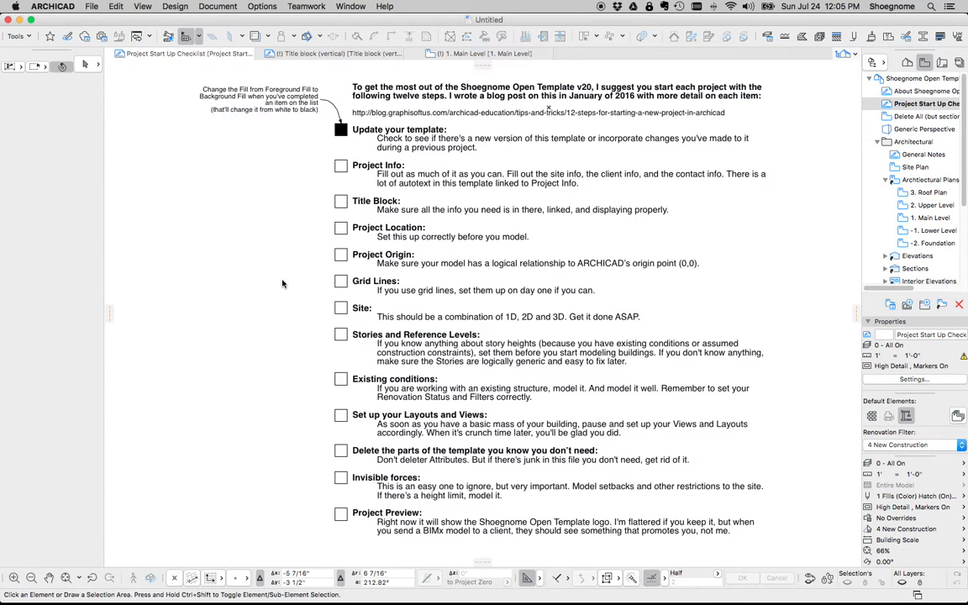
{"action": "left_click", "coordinate": [341, 128]}
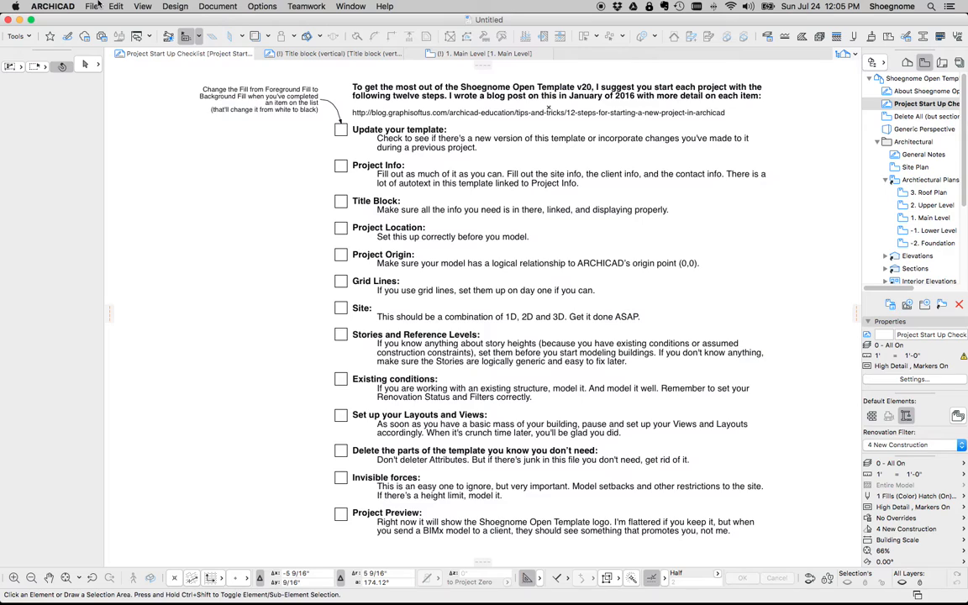
{"action": "left_click", "coordinate": [91, 6]}
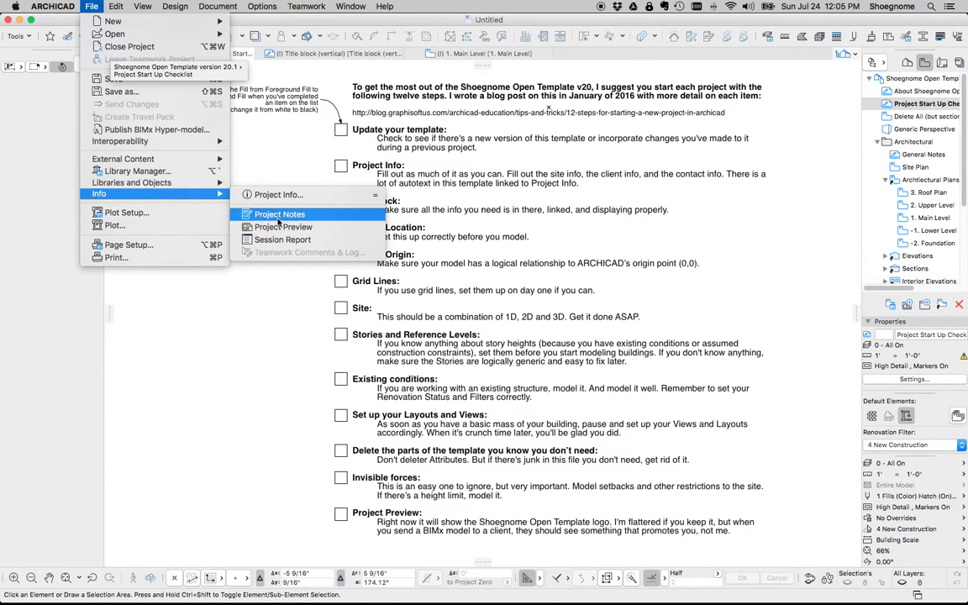
{"action": "left_click", "coordinate": [279, 195]}
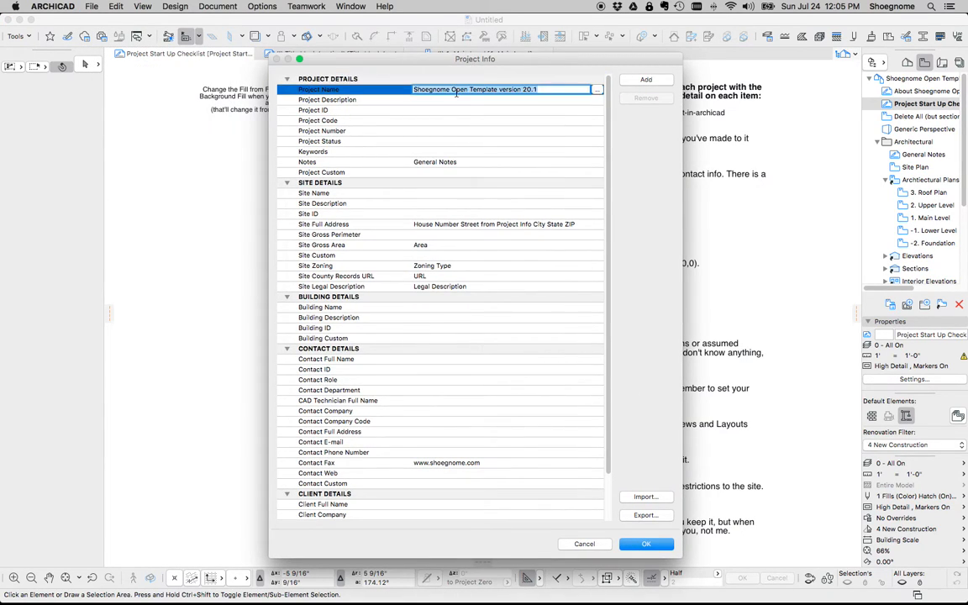
{"action": "mouse_move", "coordinate": [410, 208]}
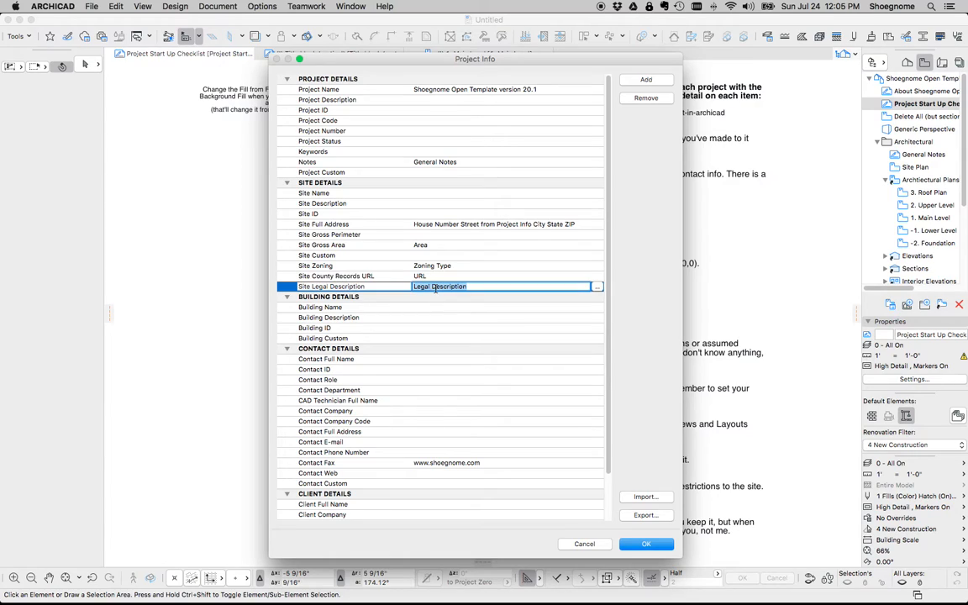
{"action": "mouse_move", "coordinate": [435, 290]}
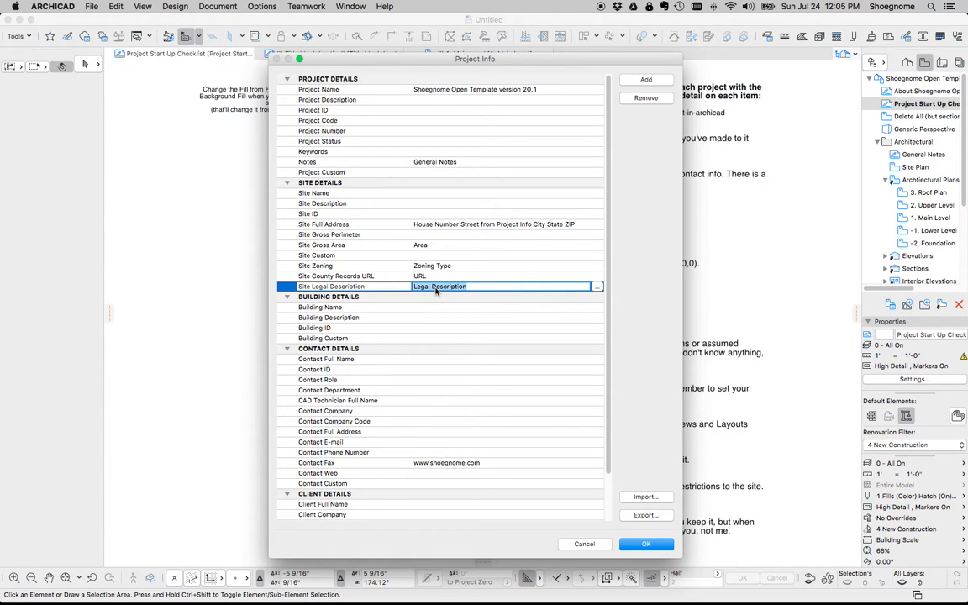
{"action": "left_click", "coordinate": [322, 226]}
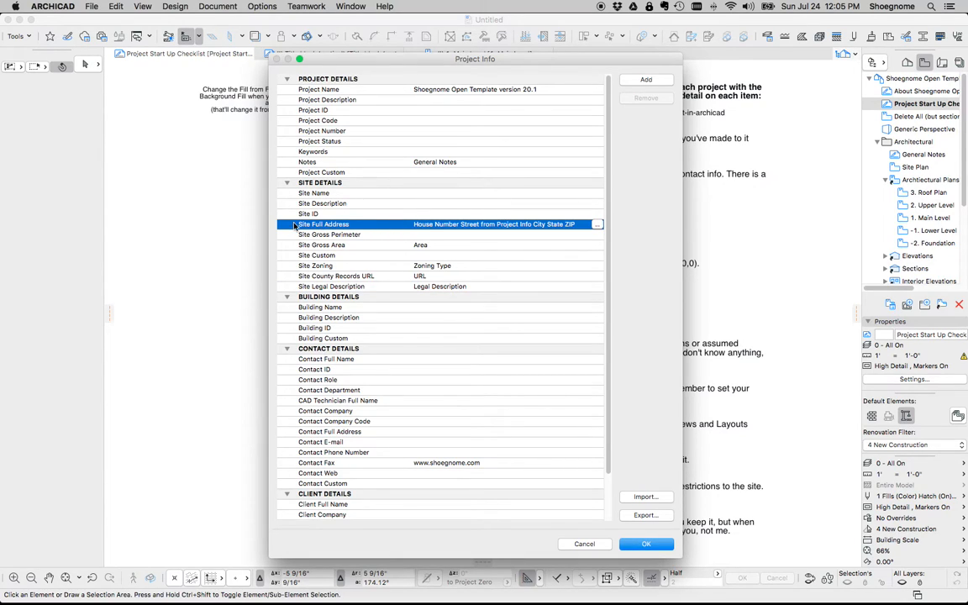
{"action": "mouse_move", "coordinate": [461, 235]}
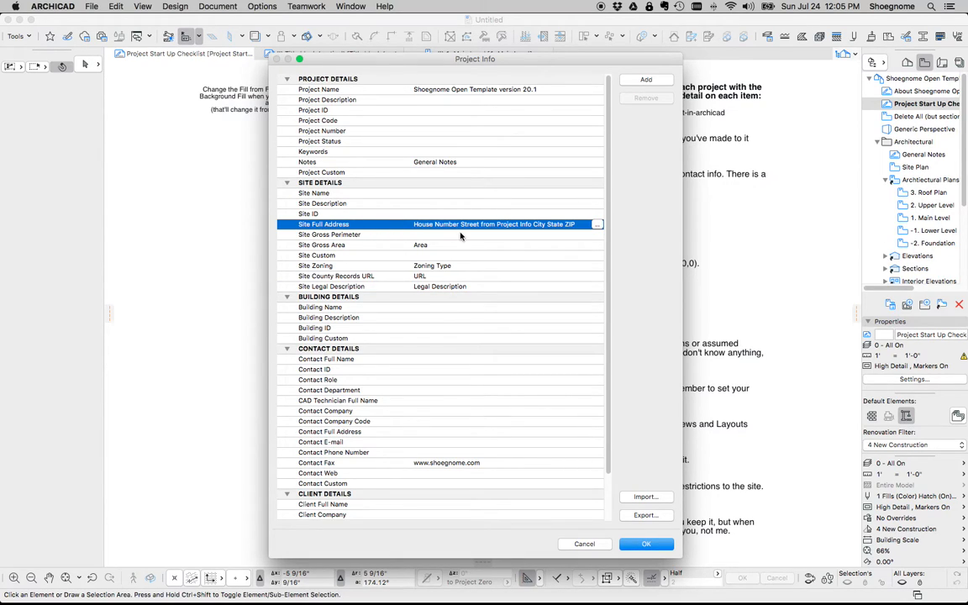
{"action": "scroll", "scroll_direction": "down", "scroll_amount": 3}
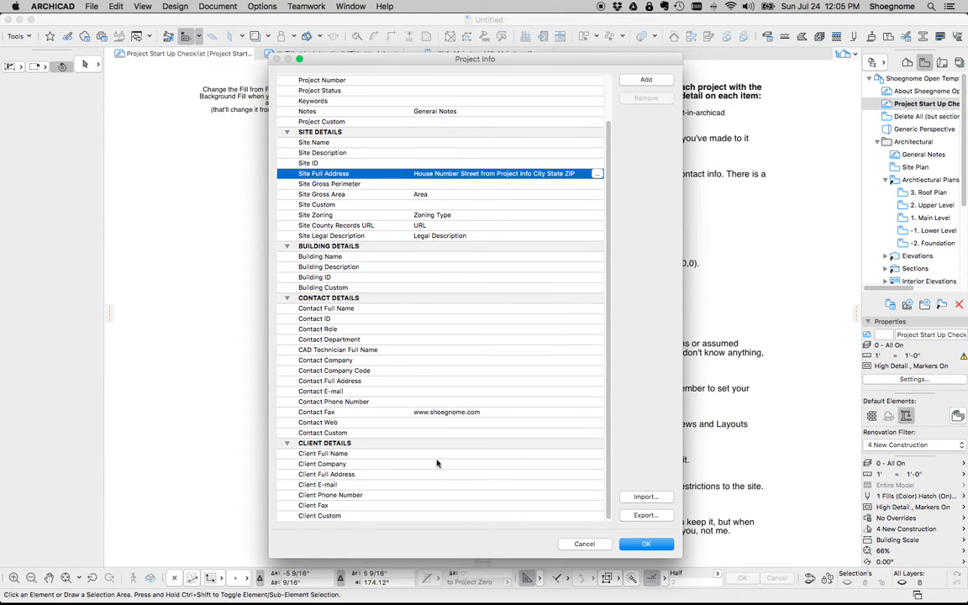
{"action": "mouse_move", "coordinate": [463, 491]}
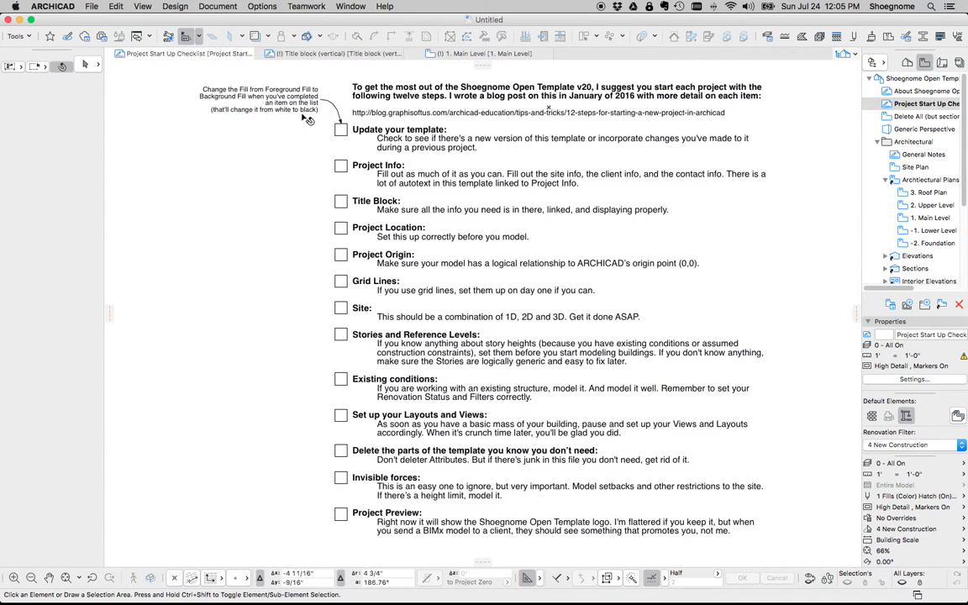
View the Title block (vertical) layout tab, then close it to return to the checklist
{"action": "left_click", "coordinate": [333, 52]}
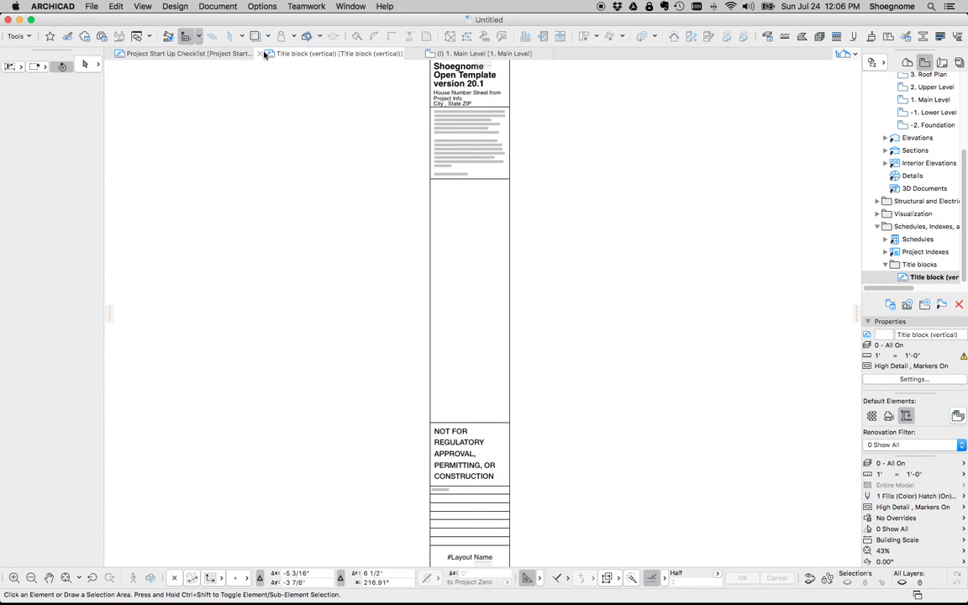
{"action": "left_click", "coordinate": [168, 52]}
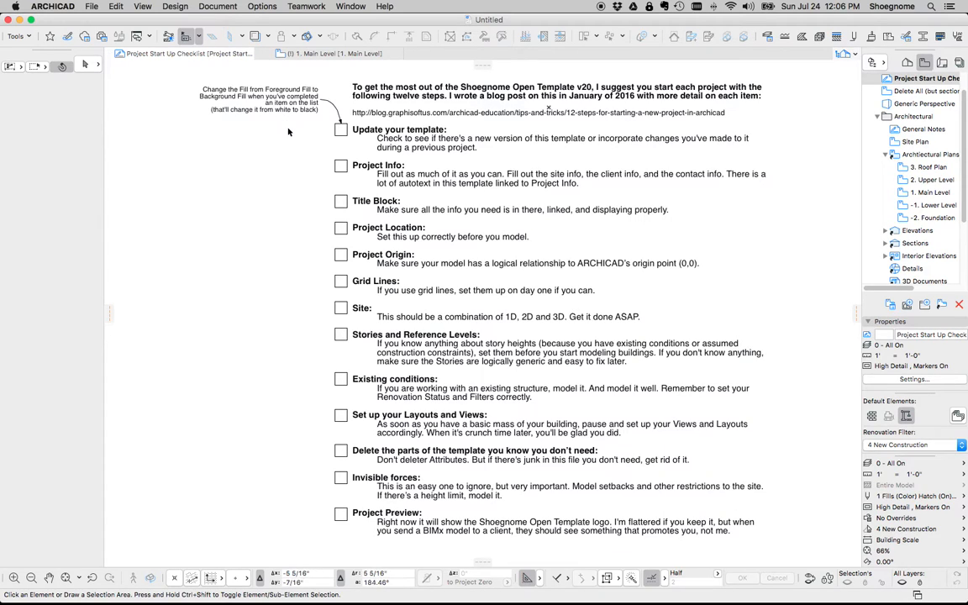
{"action": "mouse_move", "coordinate": [309, 155]}
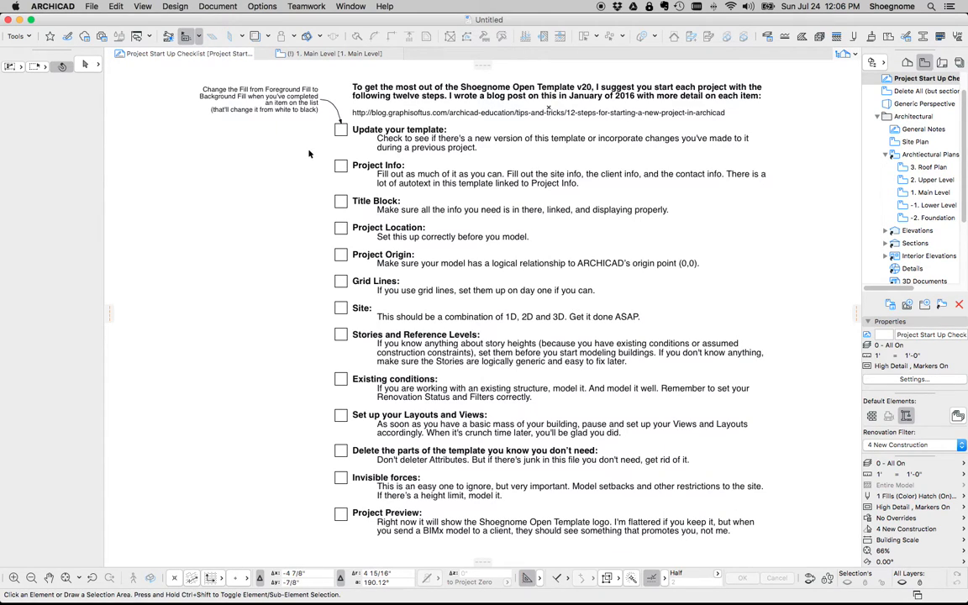
{"action": "mouse_move", "coordinate": [248, 134]}
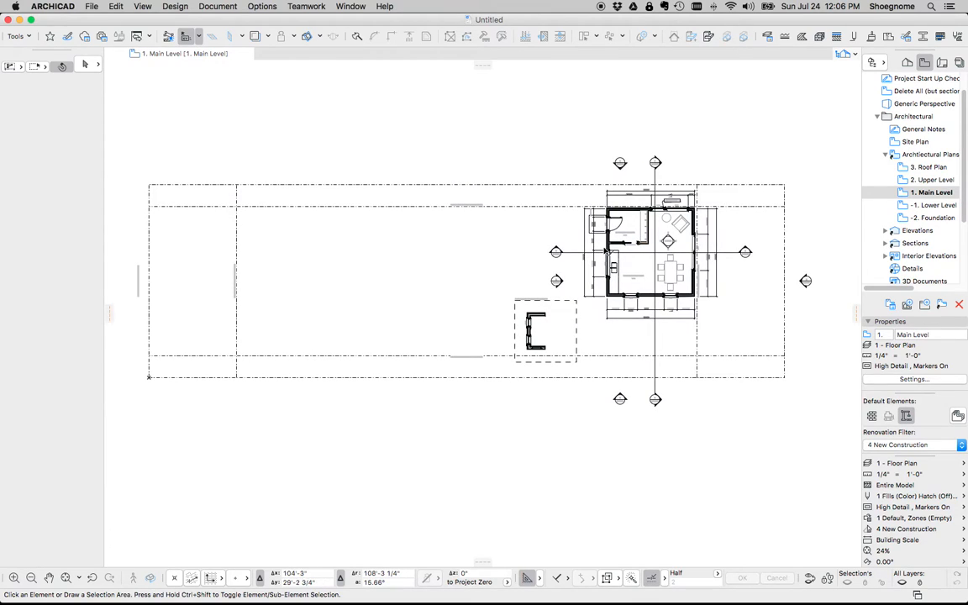
{"action": "mouse_move", "coordinate": [554, 188]}
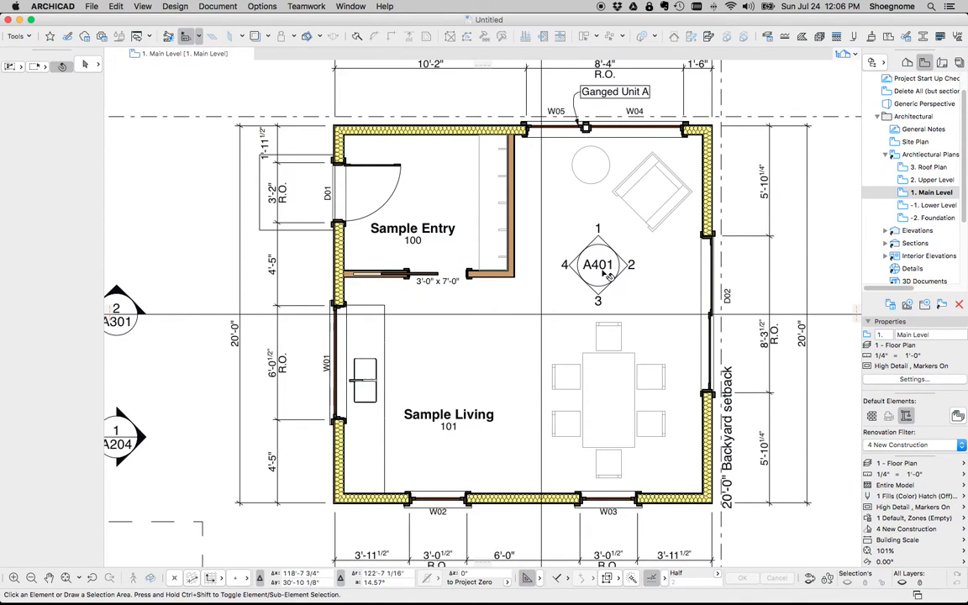
{"action": "mouse_move", "coordinate": [675, 302]}
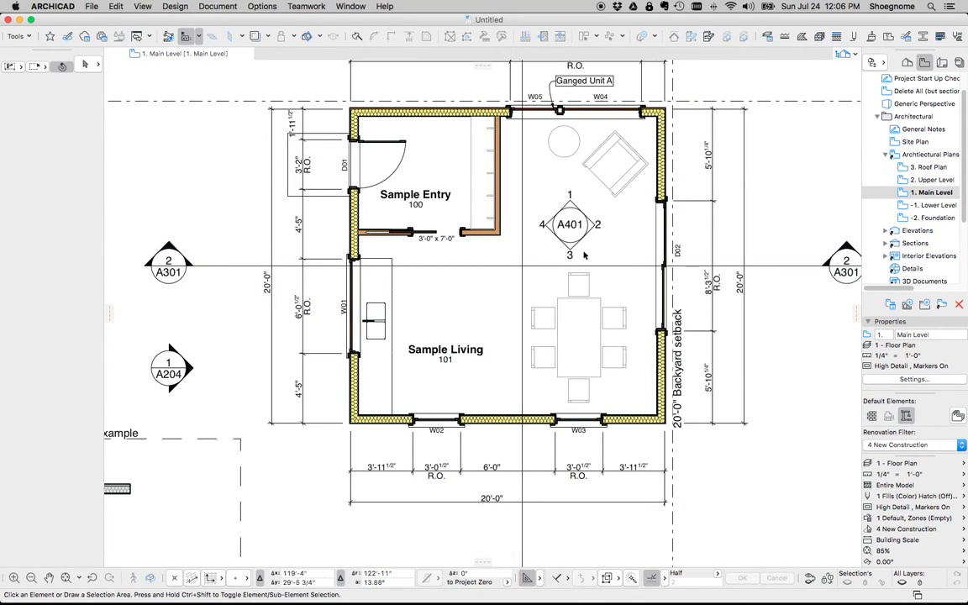
{"action": "mouse_move", "coordinate": [676, 265]}
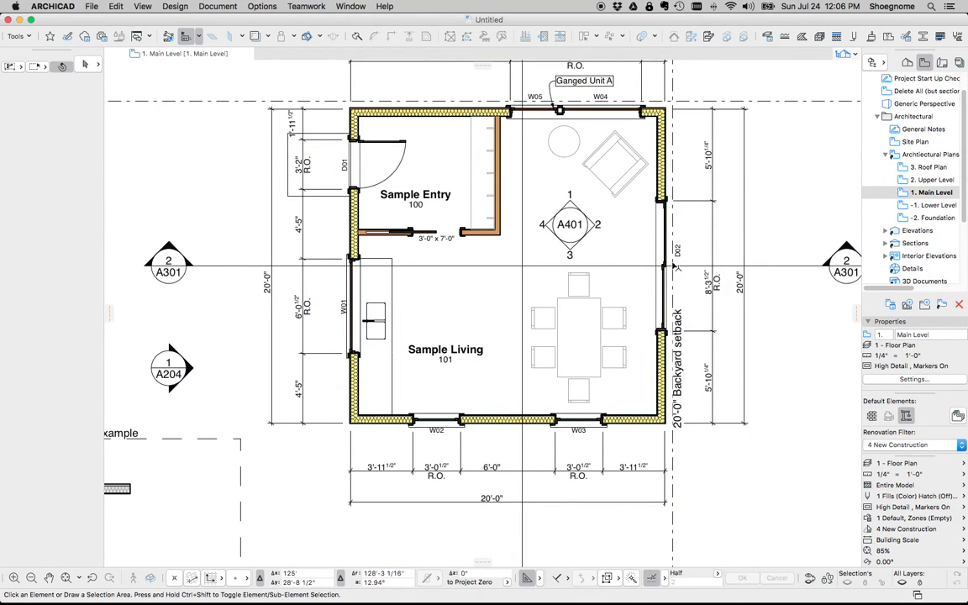
{"action": "mouse_move", "coordinate": [679, 270]}
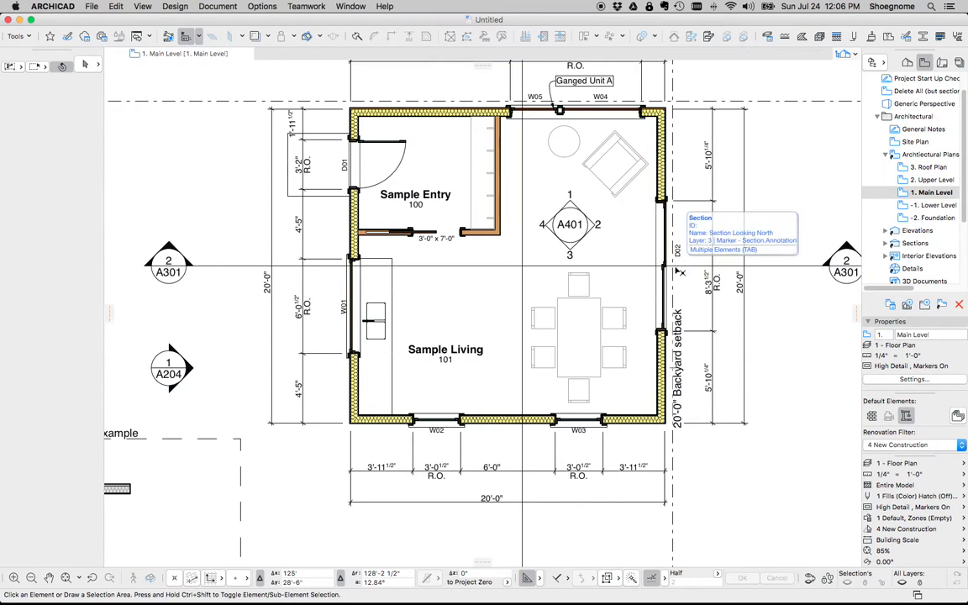
{"action": "mouse_move", "coordinate": [767, 293]}
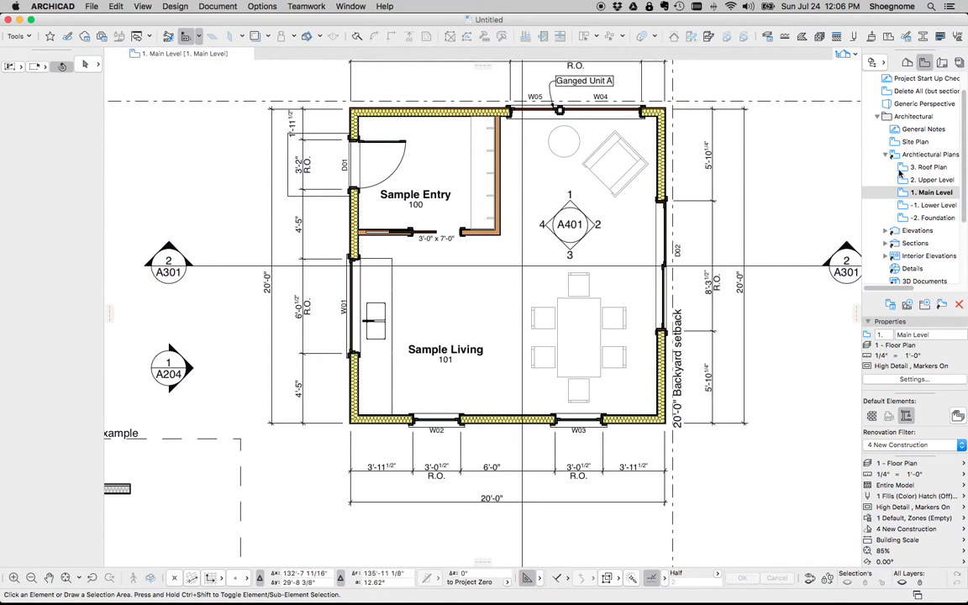
Collapse the Architectural Plans folder in the Navigator
{"action": "left_click", "coordinate": [883, 155]}
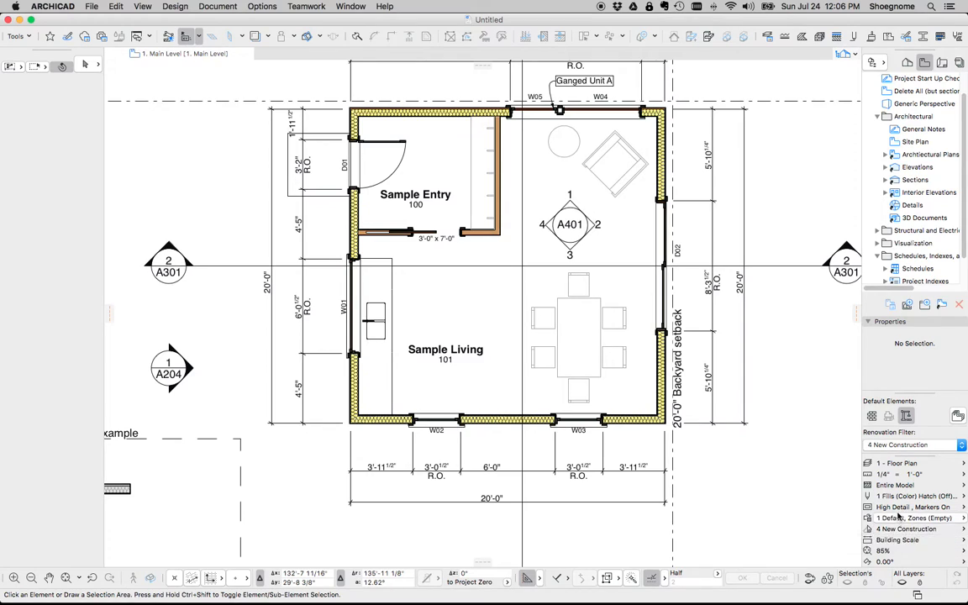
Try model view options hiding door and window openings, then a more detailed setting
{"action": "left_click", "coordinate": [914, 507]}
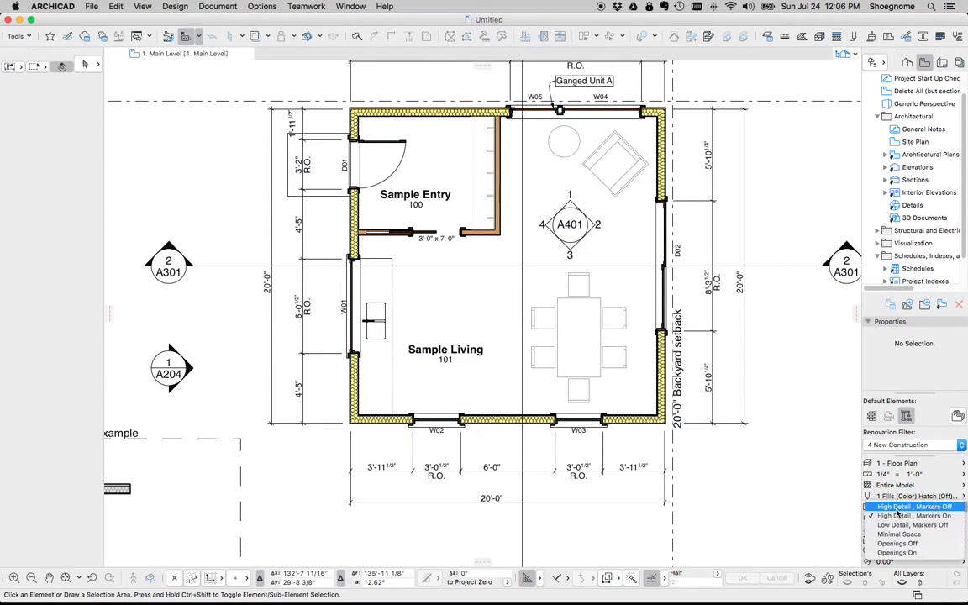
{"action": "left_click", "coordinate": [910, 514]}
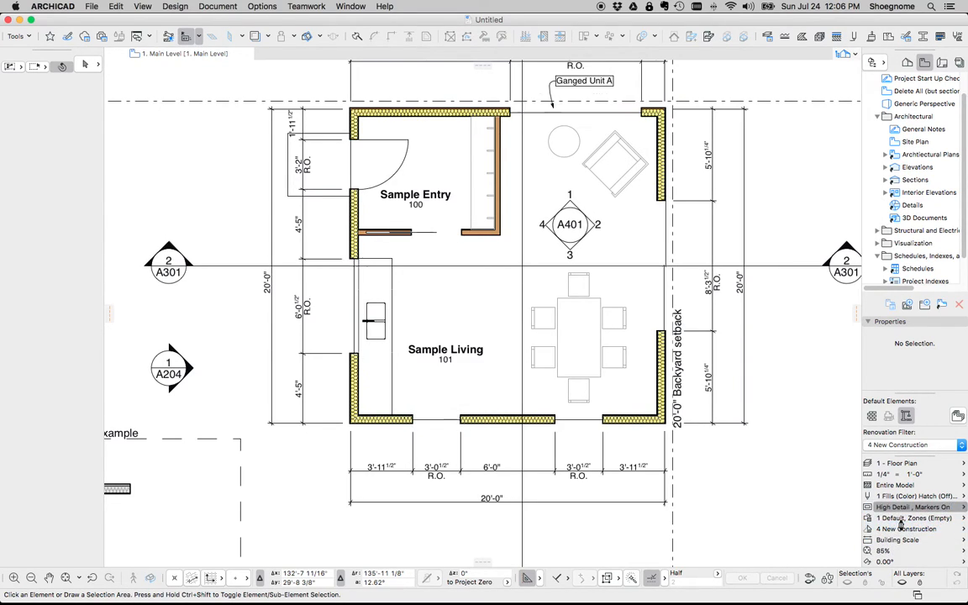
{"action": "left_click", "coordinate": [910, 507]}
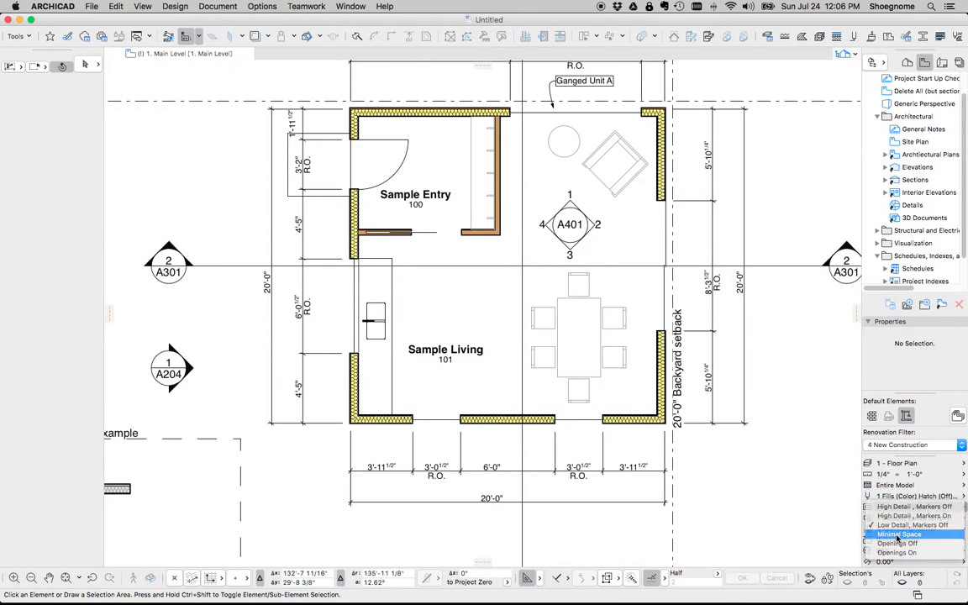
{"action": "left_click", "coordinate": [911, 506]}
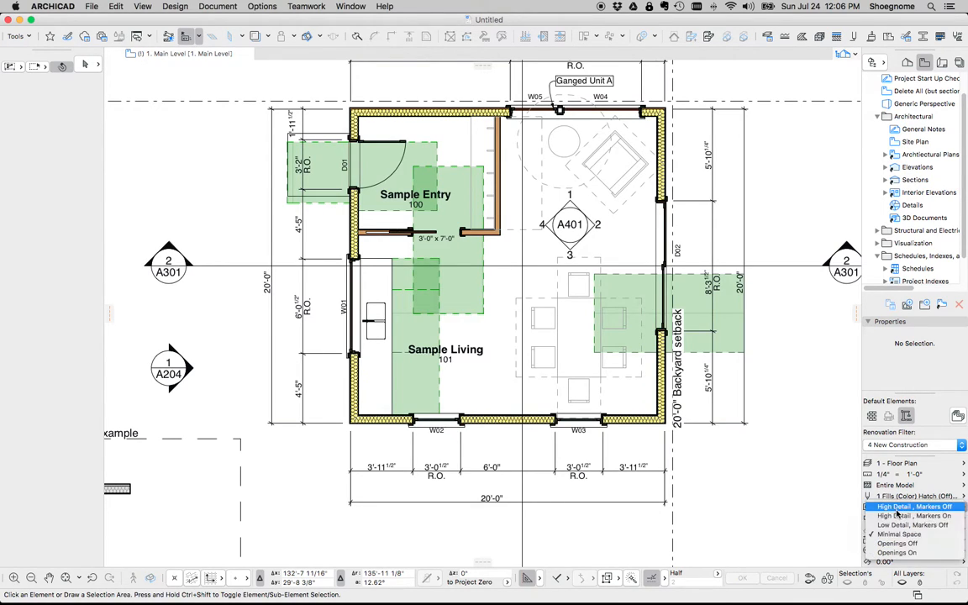
Try the solid black poché override, then apply '3 Highlighted - Interior/Exterior'
{"action": "left_click", "coordinate": [914, 534]}
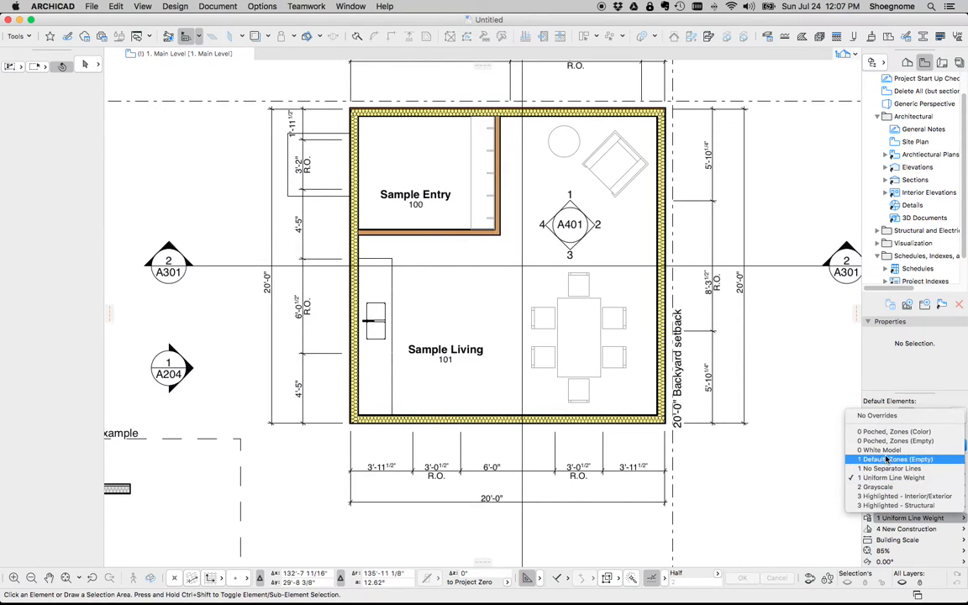
{"action": "left_click", "coordinate": [894, 467]}
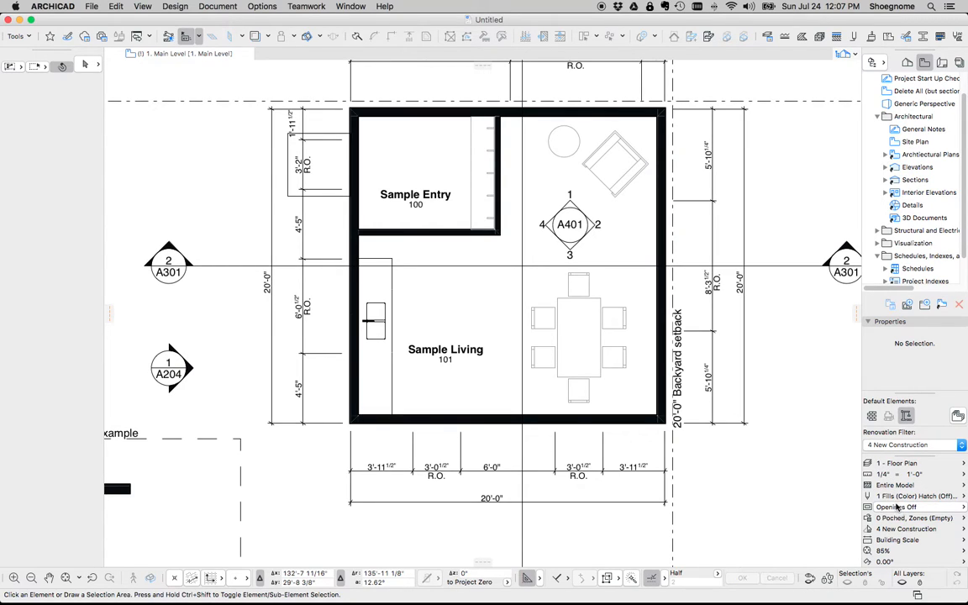
{"action": "left_click", "coordinate": [914, 507]}
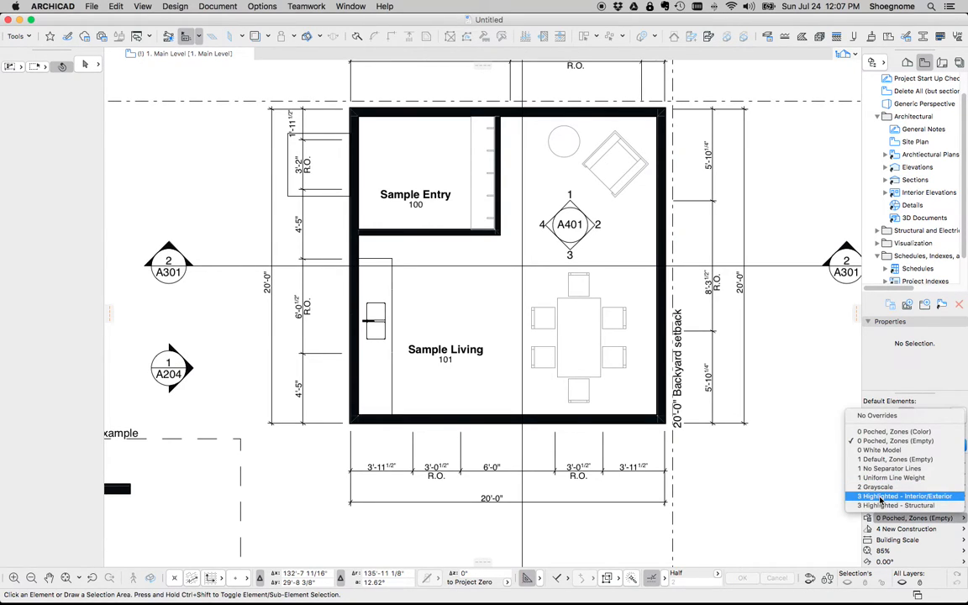
{"action": "left_click", "coordinate": [904, 496]}
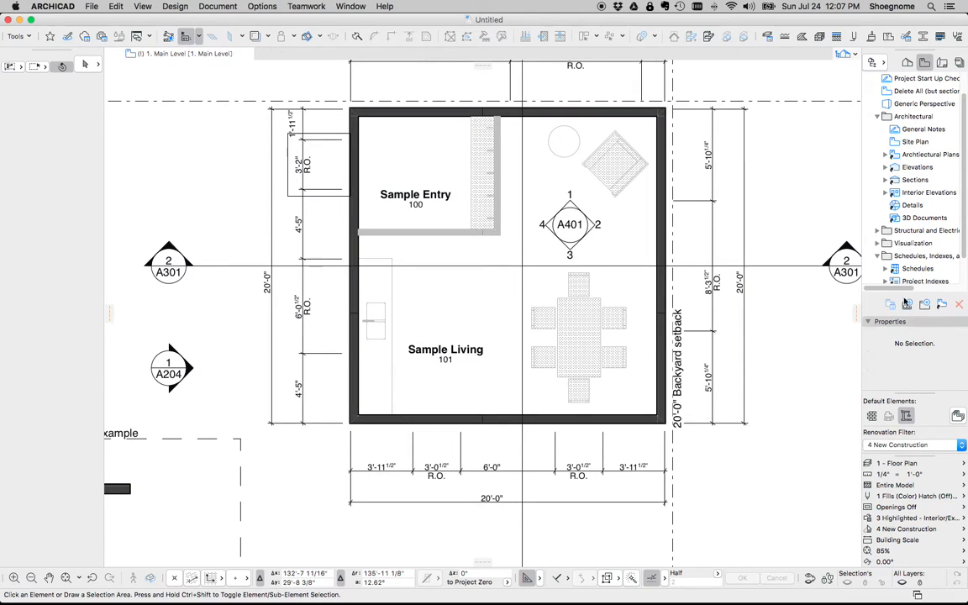
{"action": "scroll", "scroll_direction": "up", "scroll_amount": 3}
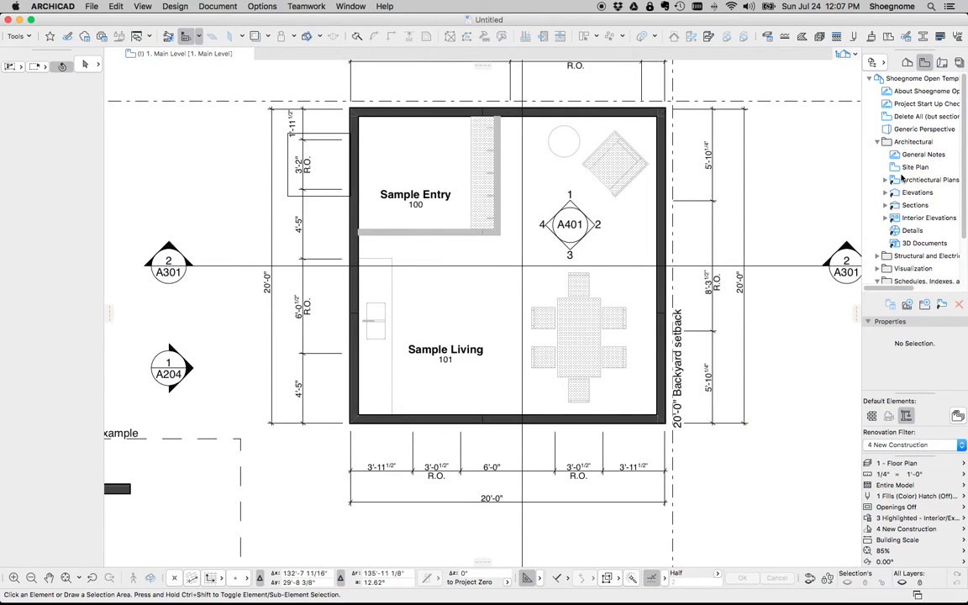
Browse the Elevations, Architectural and Schedules folders, then open Invisible Forces - 3D from Visualization
{"action": "left_click", "coordinate": [884, 192]}
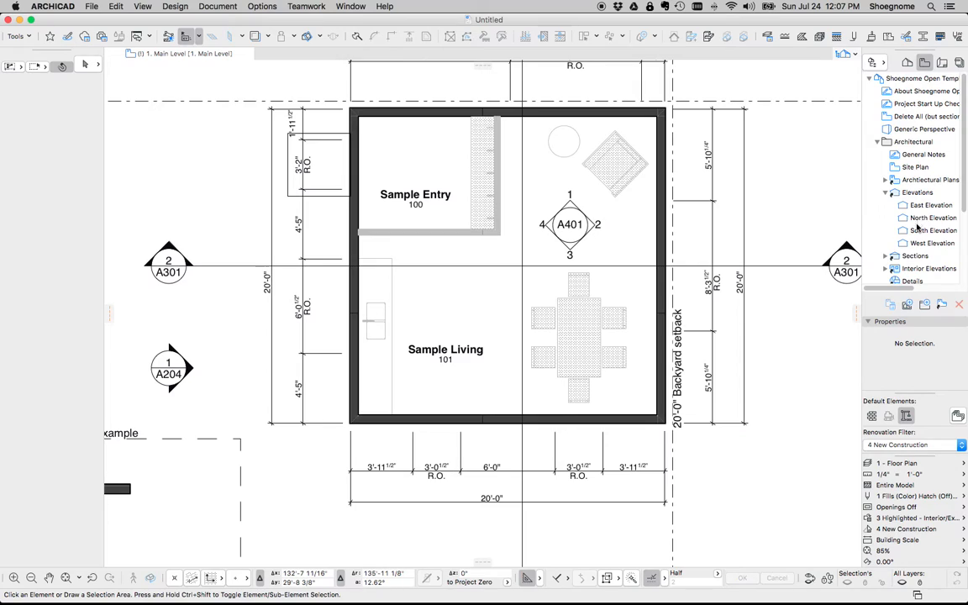
{"action": "left_click", "coordinate": [884, 192]}
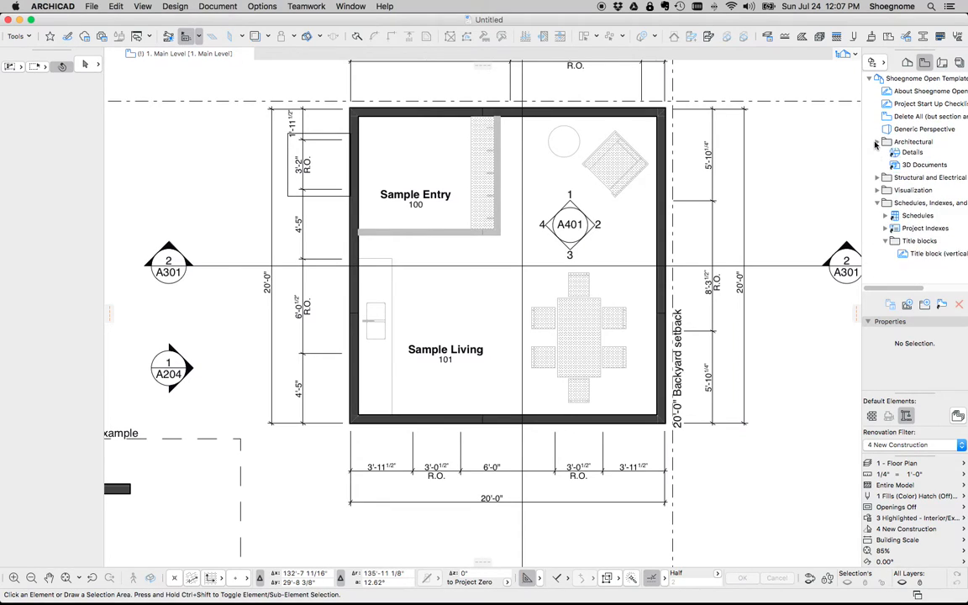
{"action": "left_click", "coordinate": [877, 141]}
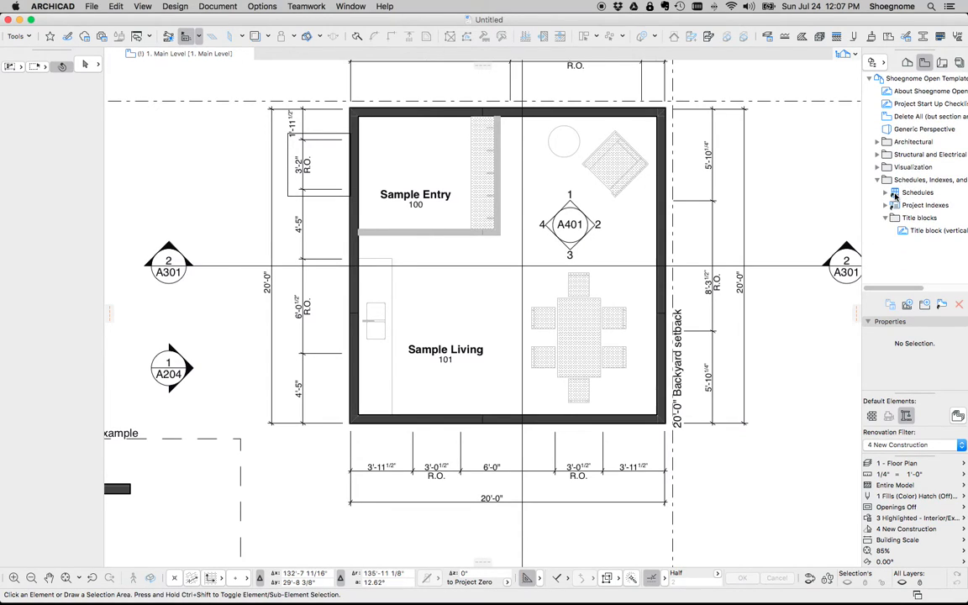
{"action": "left_click", "coordinate": [877, 178]}
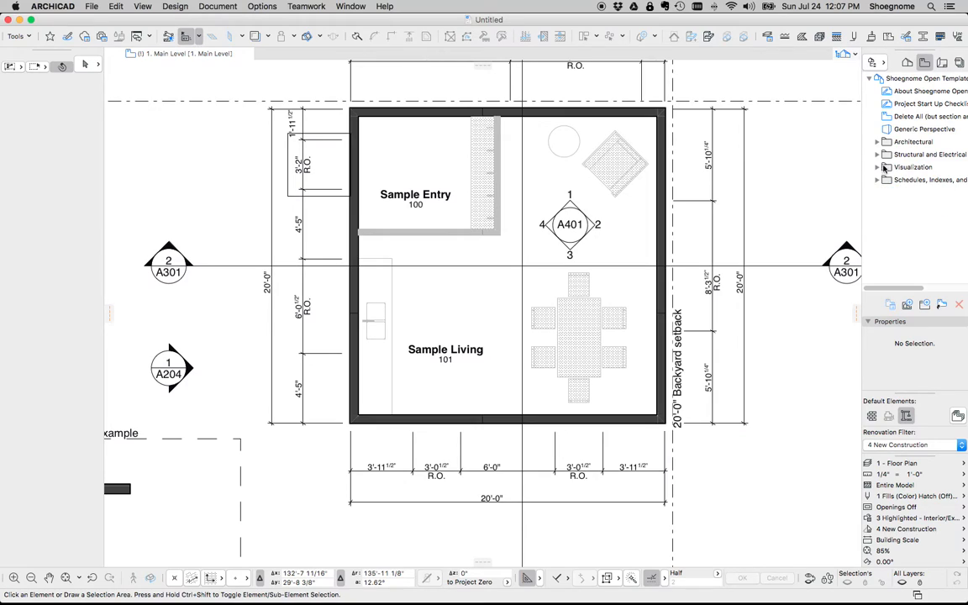
{"action": "left_click", "coordinate": [877, 168]}
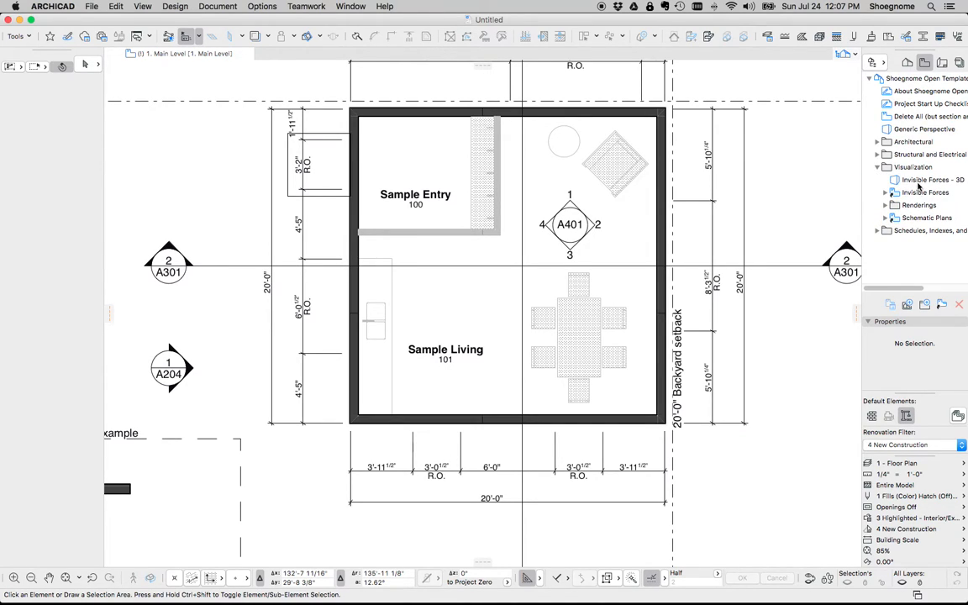
{"action": "double_click", "coordinate": [931, 178]}
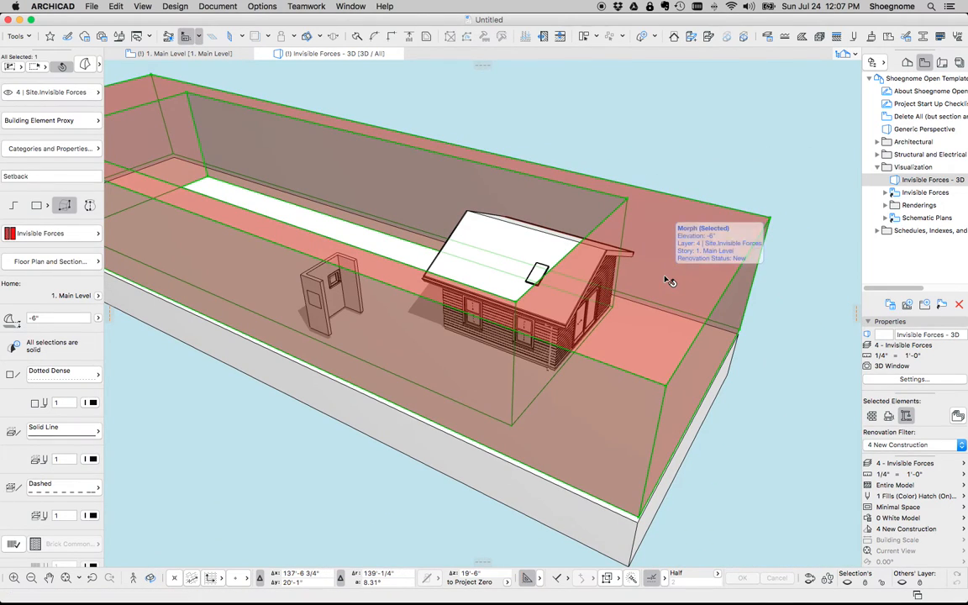
{"action": "mouse_move", "coordinate": [726, 195]}
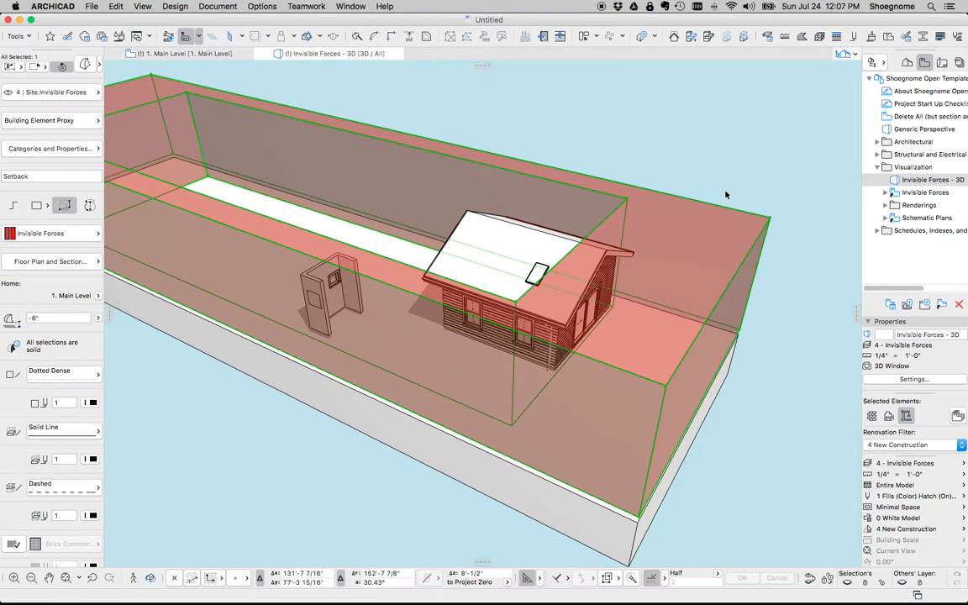
{"action": "mouse_move", "coordinate": [719, 218]}
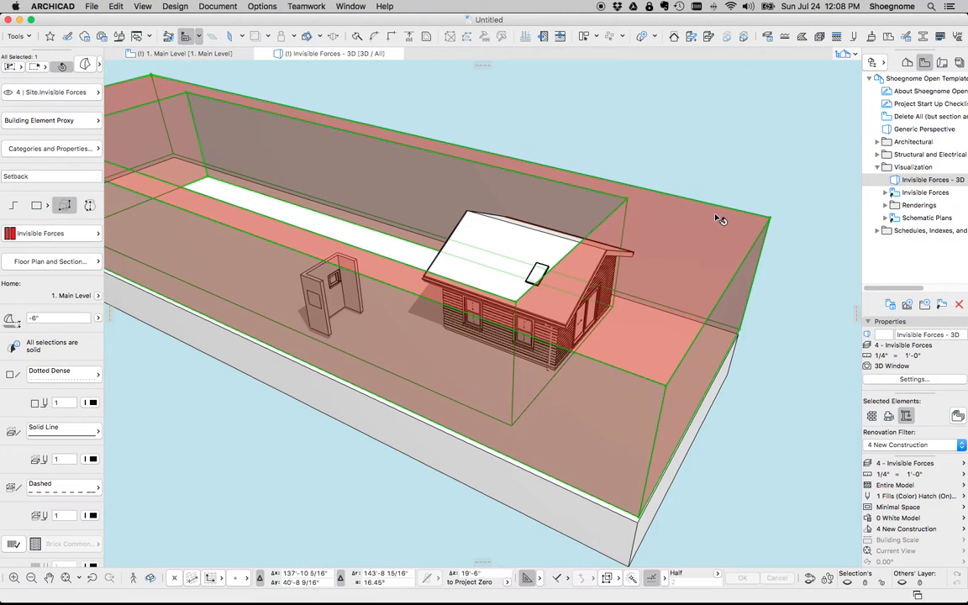
{"action": "mouse_move", "coordinate": [679, 157]}
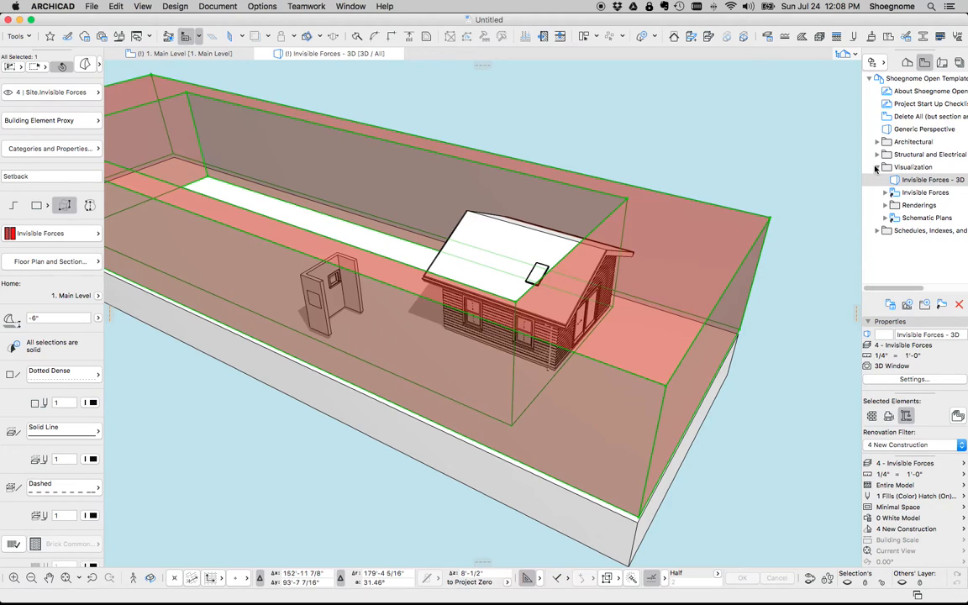
Open the Generic Perspective 3D view from the View Map
{"action": "left_click", "coordinate": [924, 127]}
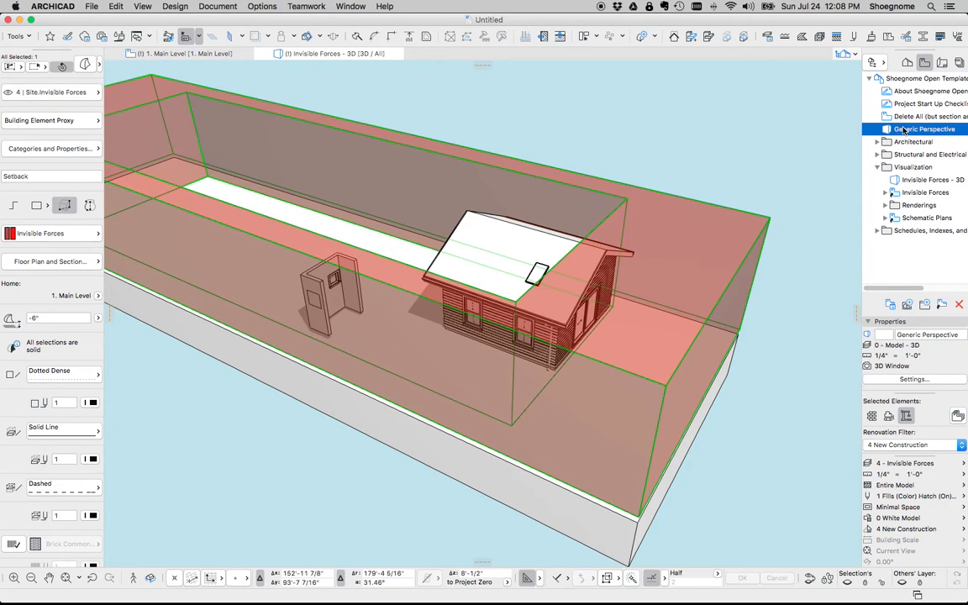
{"action": "double_click", "coordinate": [924, 128]}
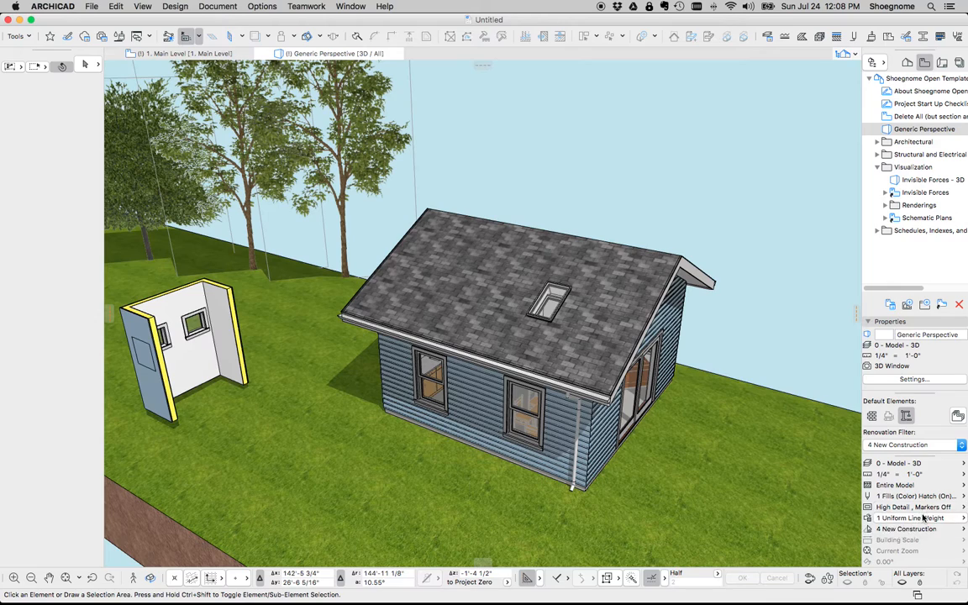
Try a highlight graphic override on the 3D view, then return it to full colour
{"action": "left_click", "coordinate": [914, 517]}
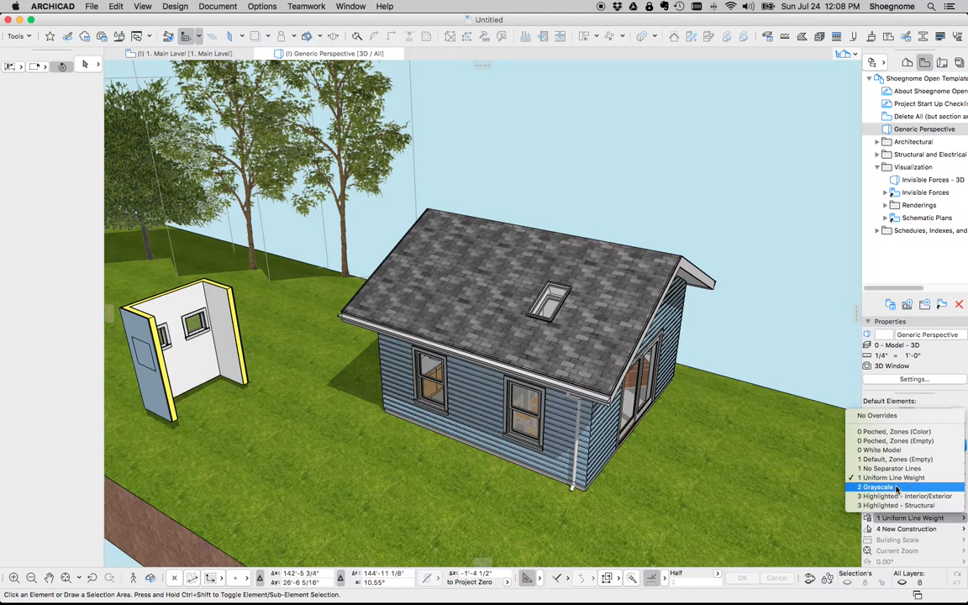
{"action": "mouse_move", "coordinate": [893, 440]}
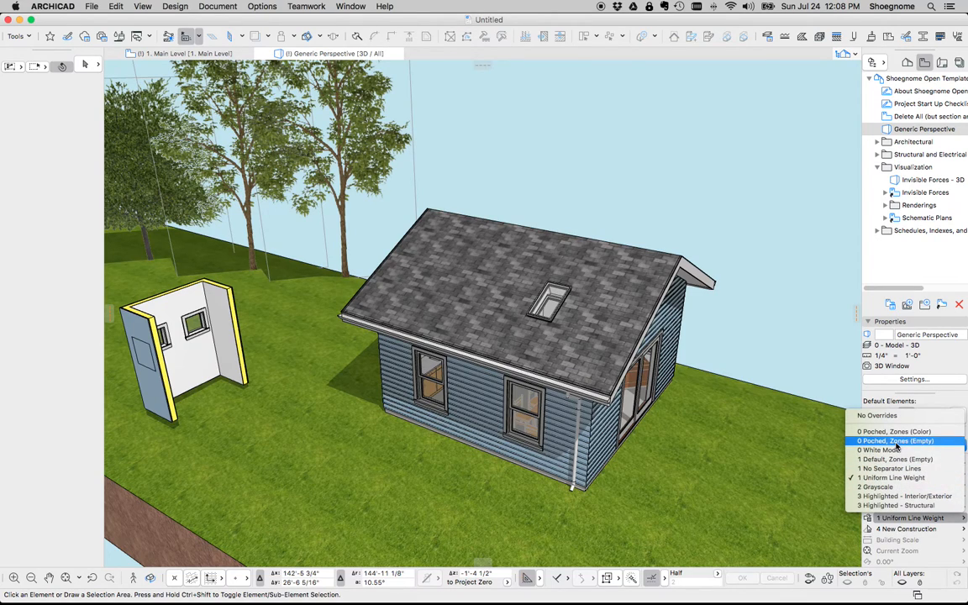
{"action": "mouse_move", "coordinate": [905, 504]}
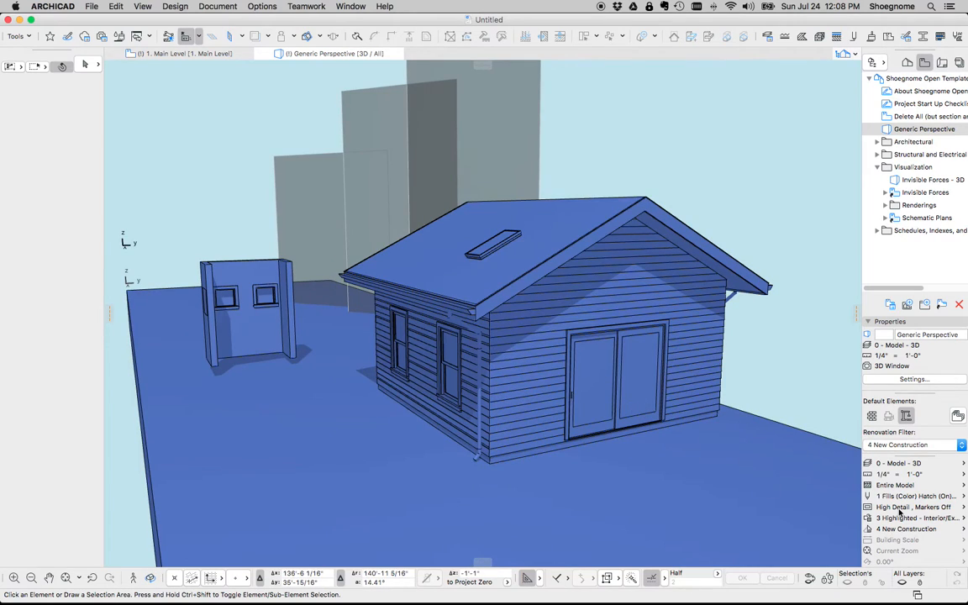
{"action": "left_click", "coordinate": [914, 507]}
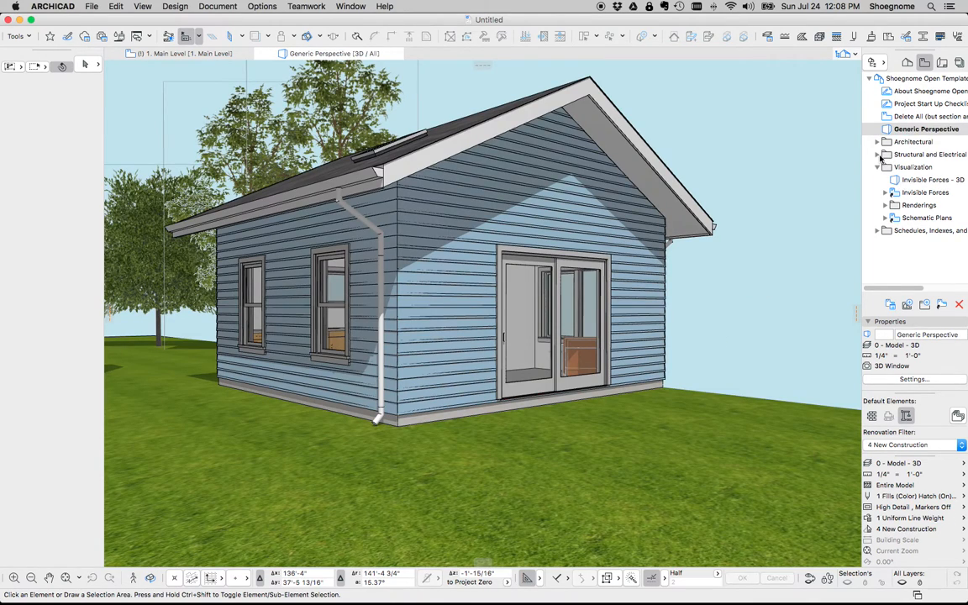
Open 1. Main Level Framing Plan from Structural and Electrical > Structural Plans
{"action": "left_click", "coordinate": [877, 155]}
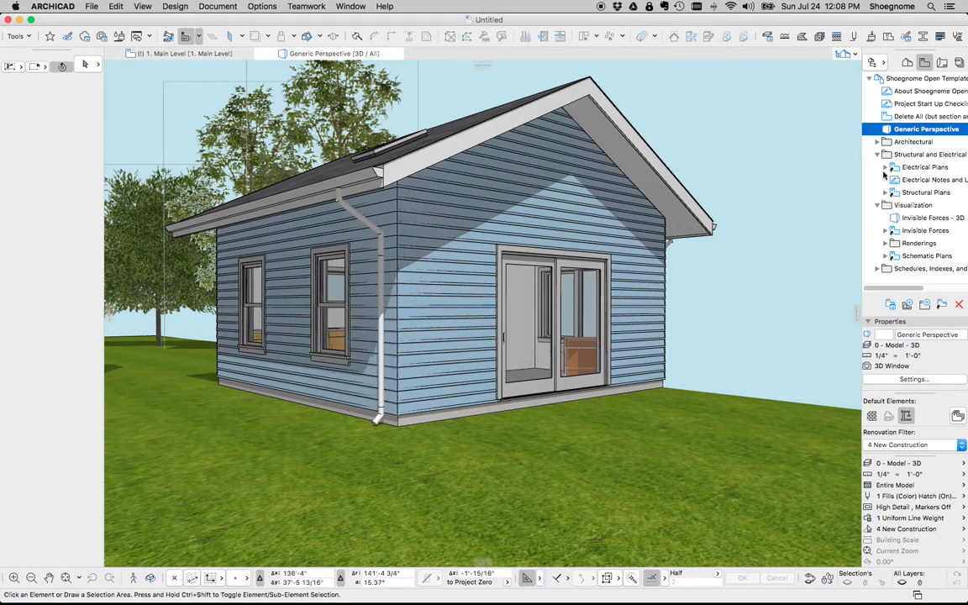
{"action": "left_click", "coordinate": [926, 191]}
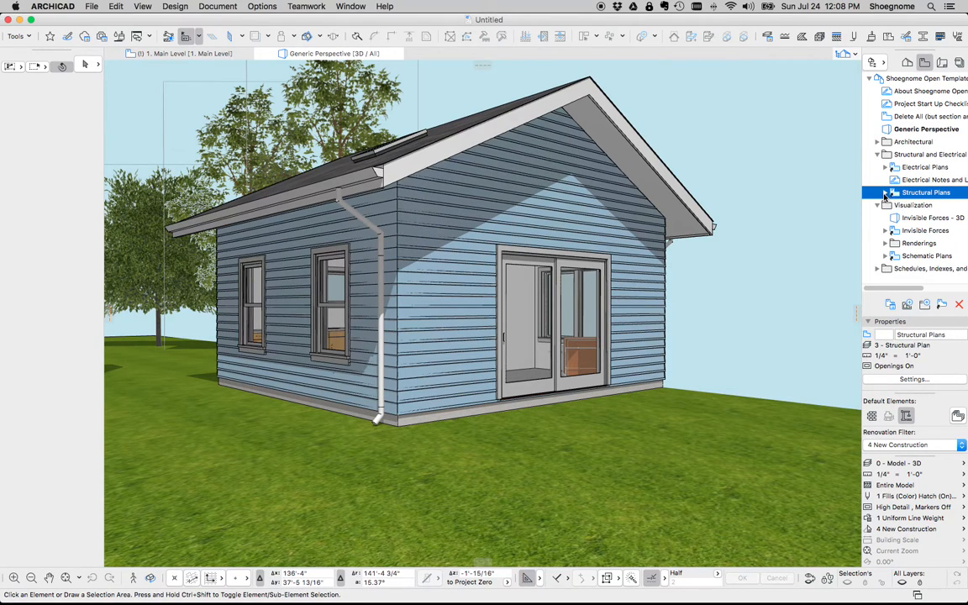
{"action": "double_click", "coordinate": [932, 231]}
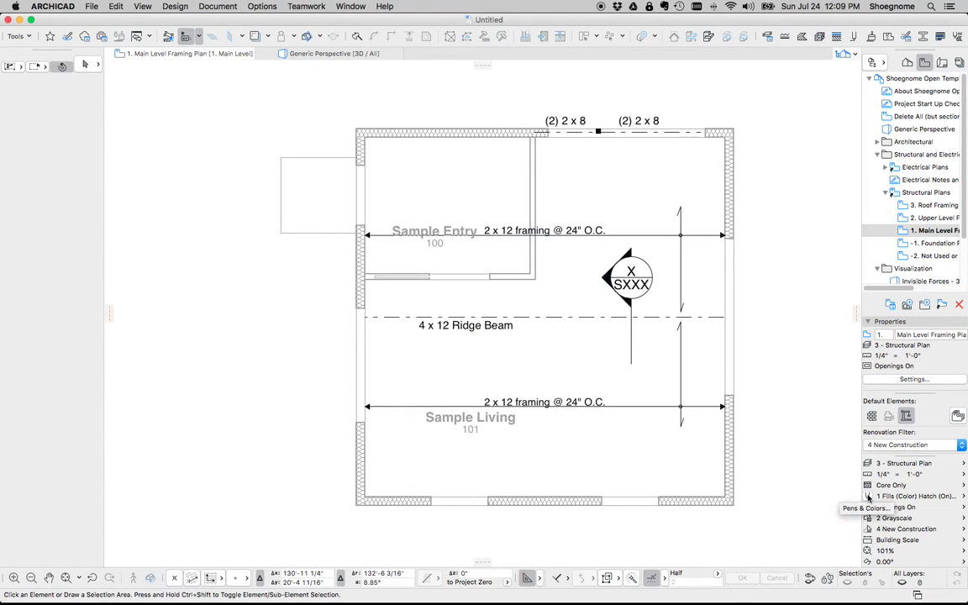
Compare the colour fills pen sets with and without hatches and the gray fills set
{"action": "left_click", "coordinate": [867, 507]}
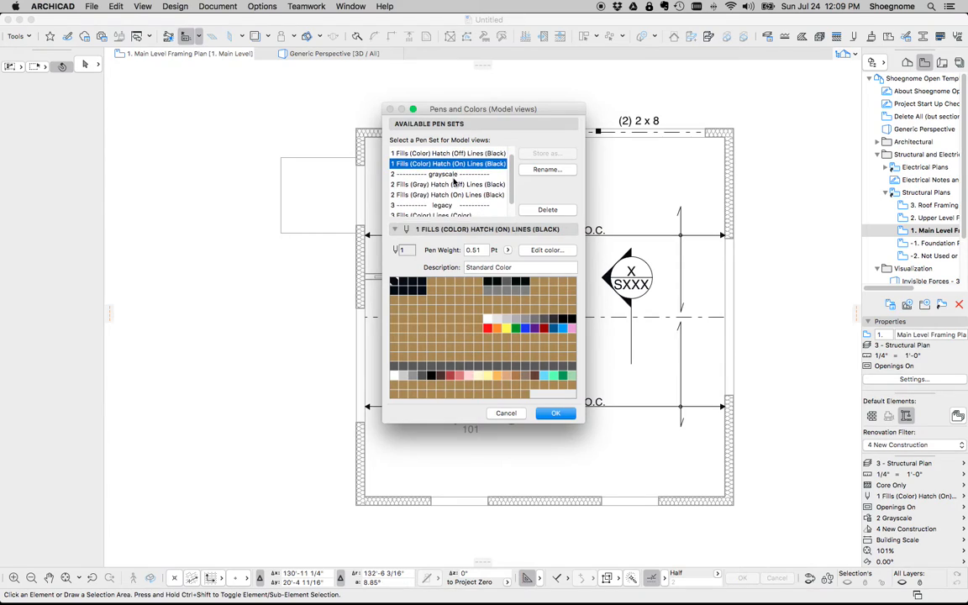
{"action": "left_click", "coordinate": [447, 161]}
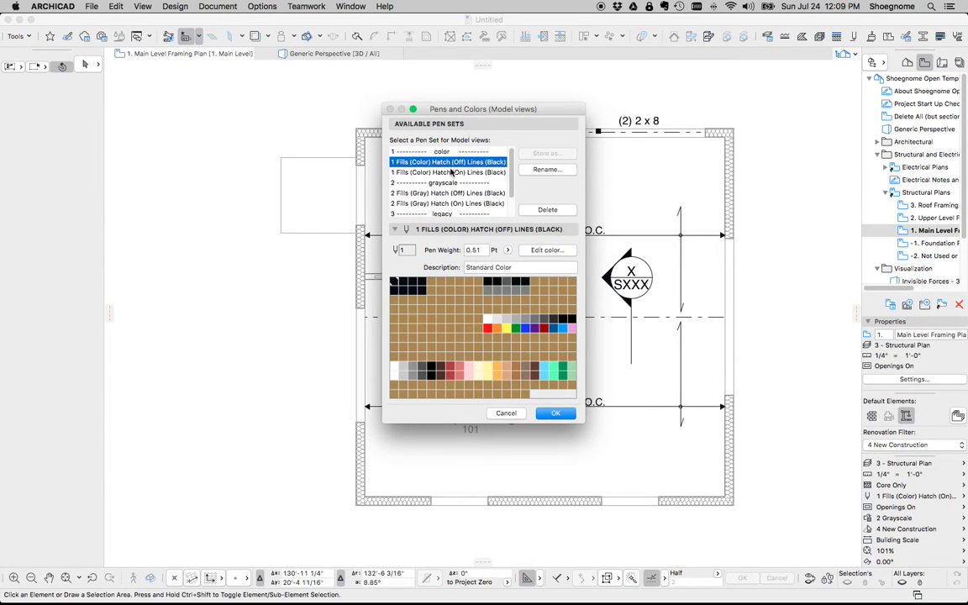
{"action": "left_click", "coordinate": [446, 191]}
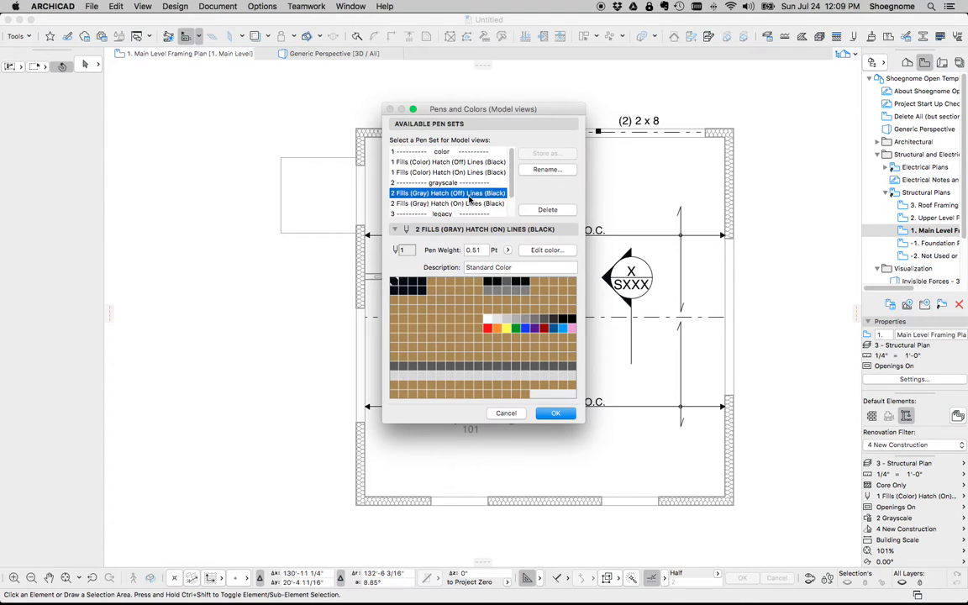
{"action": "left_click", "coordinate": [554, 413]}
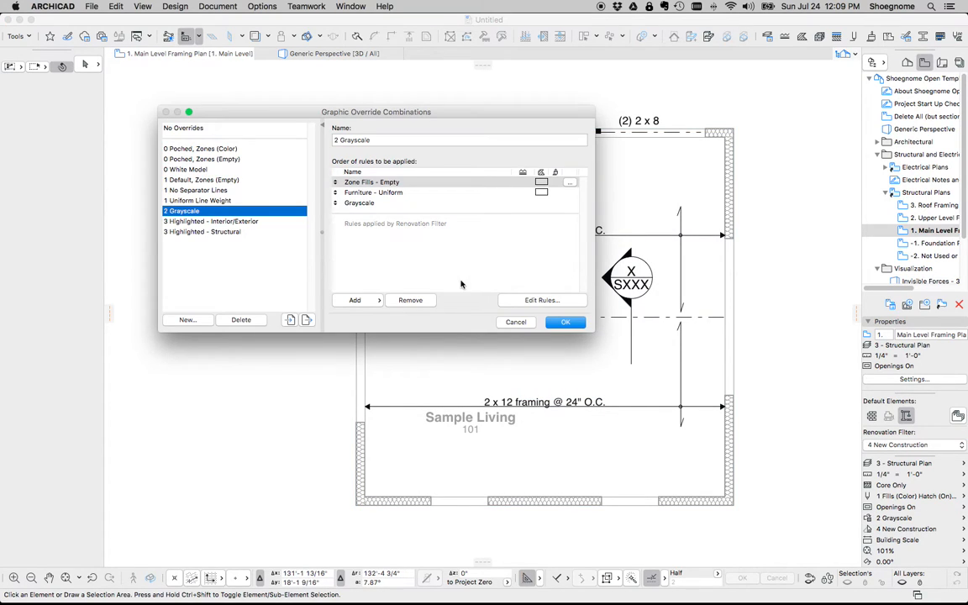
Review the Grayscale rule's criteria via Edit Rules, then accept with OK
{"action": "left_click", "coordinate": [541, 299]}
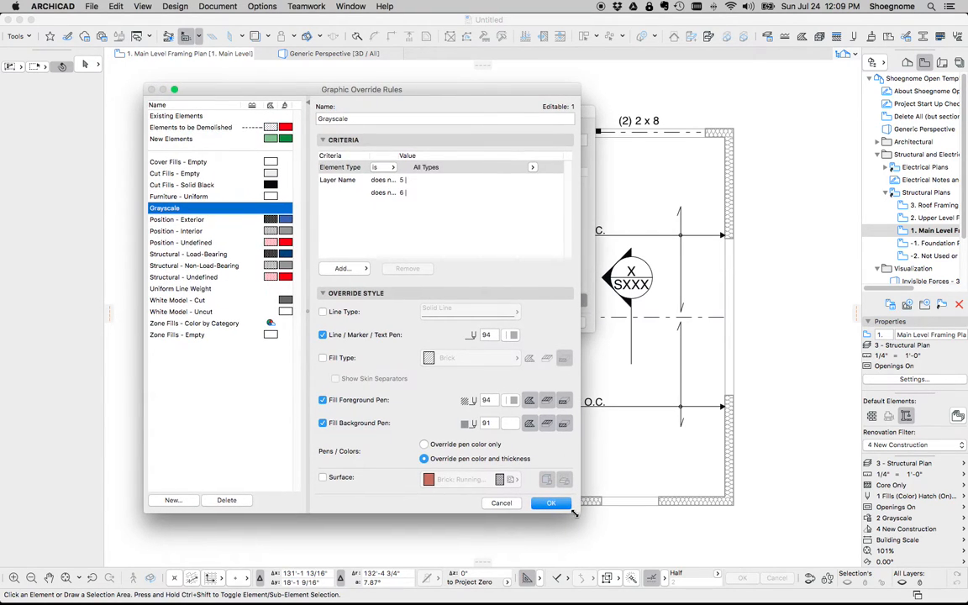
{"action": "left_click", "coordinate": [383, 179]}
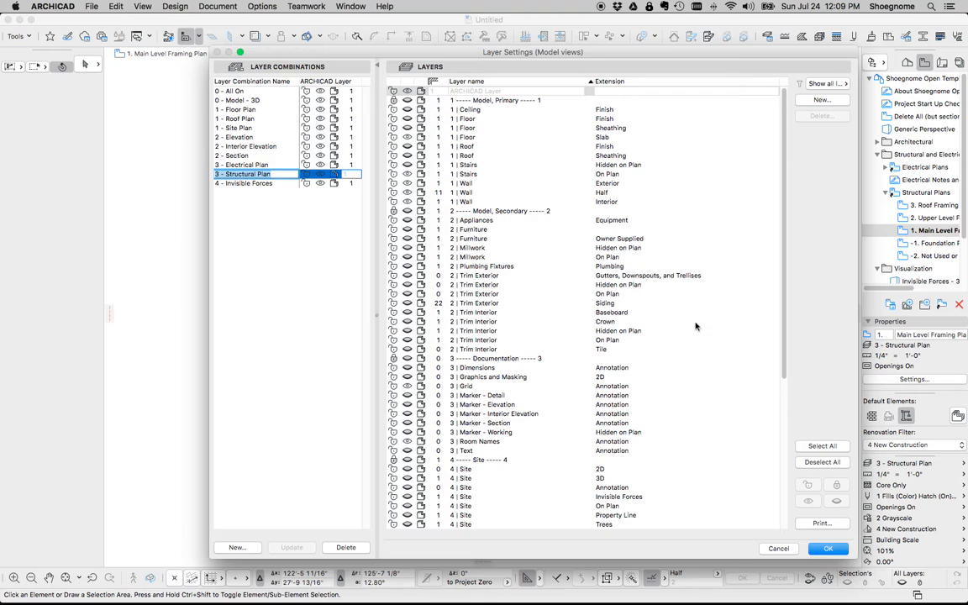
Scroll the layer list, then confirm Layer Settings to return to the Main Level Framing Plan
{"action": "scroll", "scroll_direction": "down", "scroll_amount": 3}
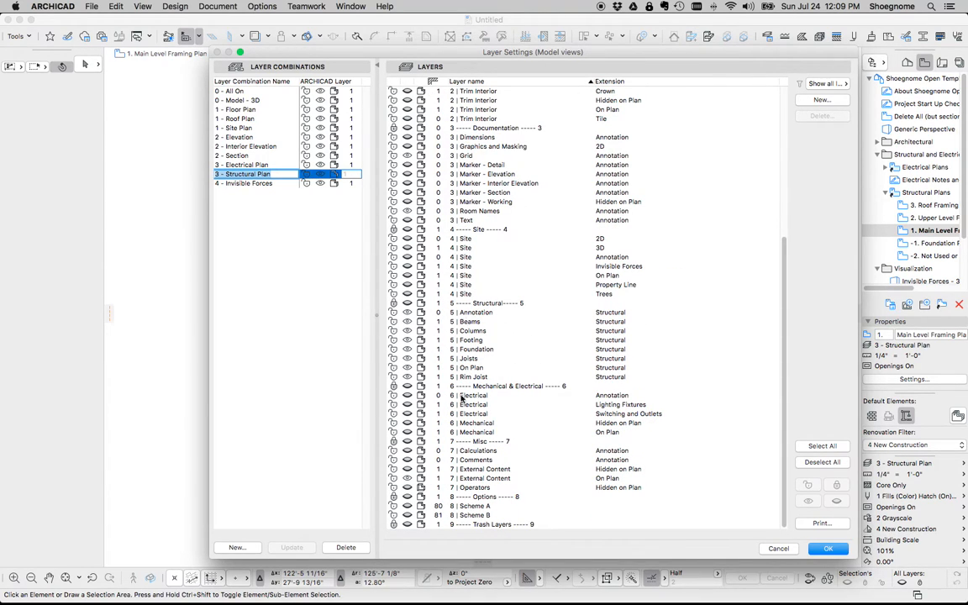
{"action": "mouse_move", "coordinate": [541, 430]}
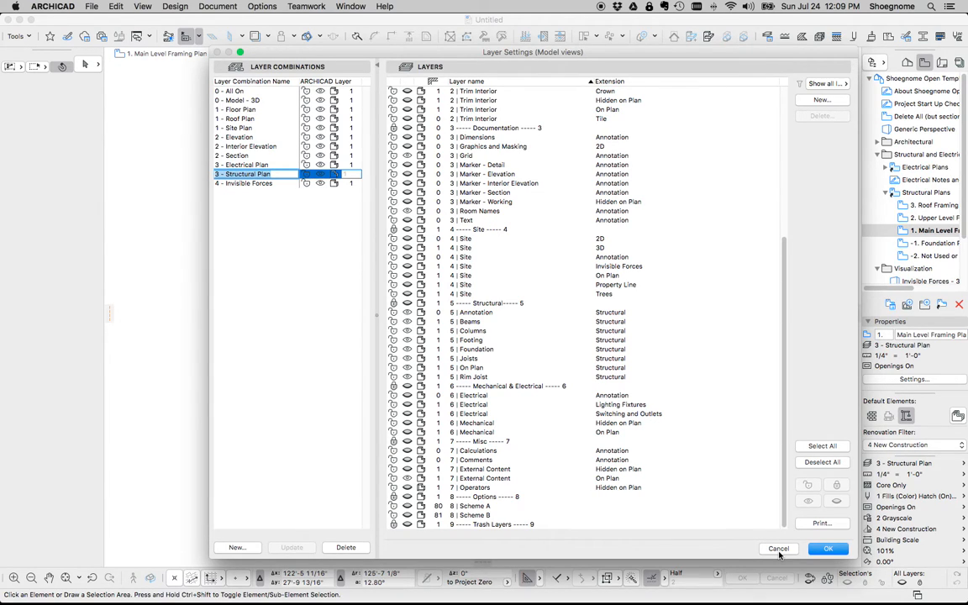
{"action": "left_click", "coordinate": [827, 548]}
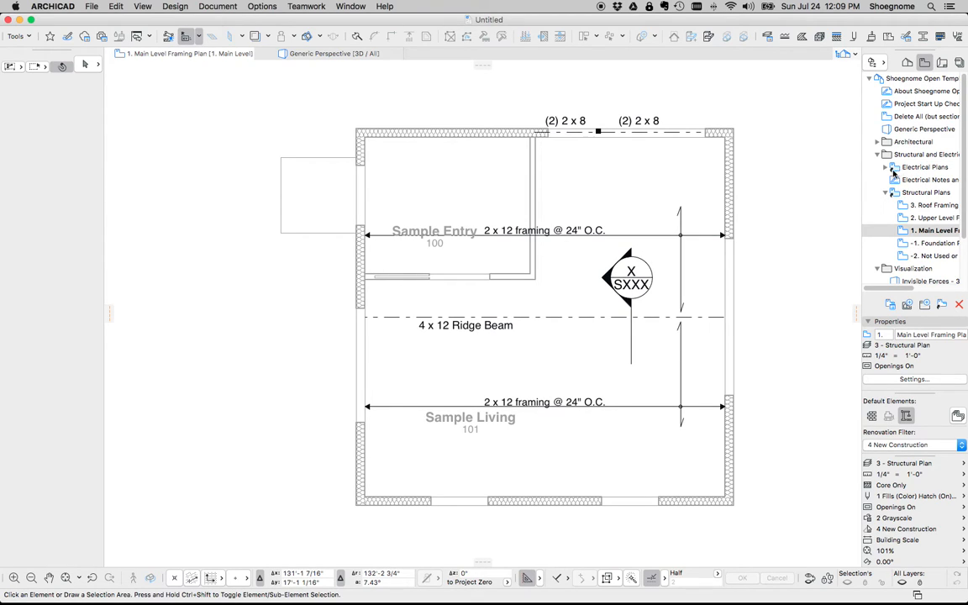
Switch the View Map to the Architectural Plans > 1. Main Level floor plan
{"action": "left_click", "coordinate": [883, 141]}
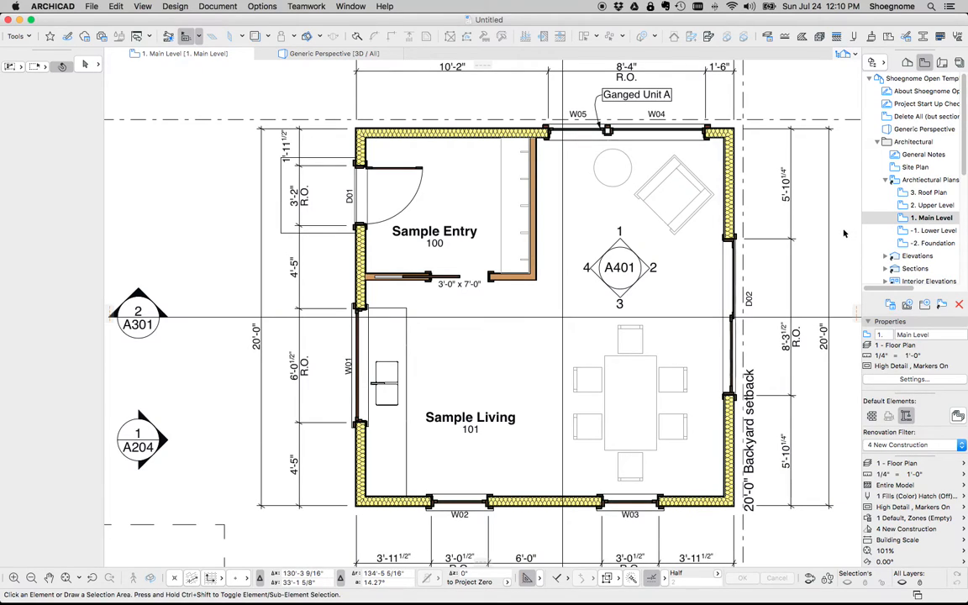
{"action": "mouse_move", "coordinate": [812, 235]}
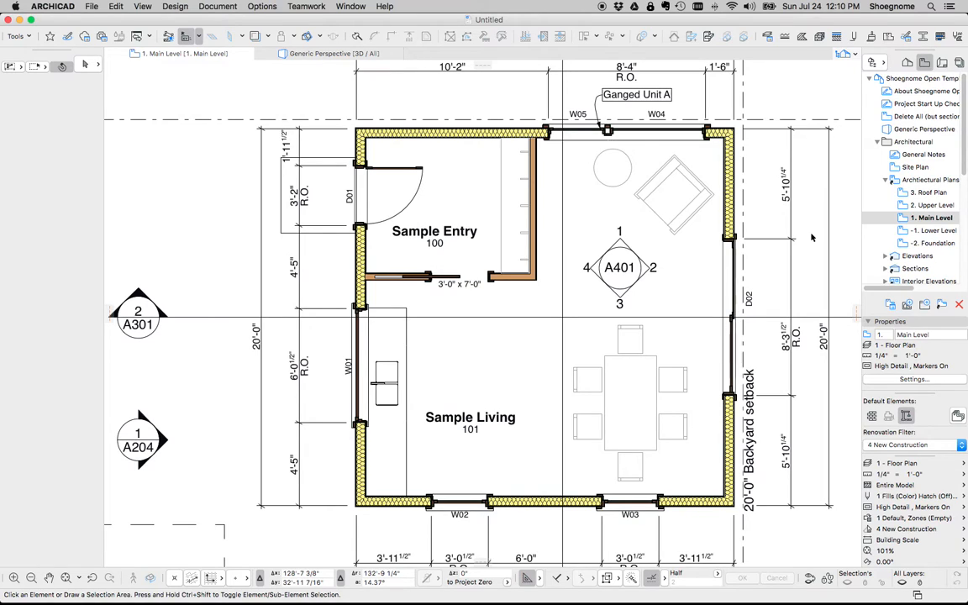
{"action": "mouse_move", "coordinate": [823, 315]}
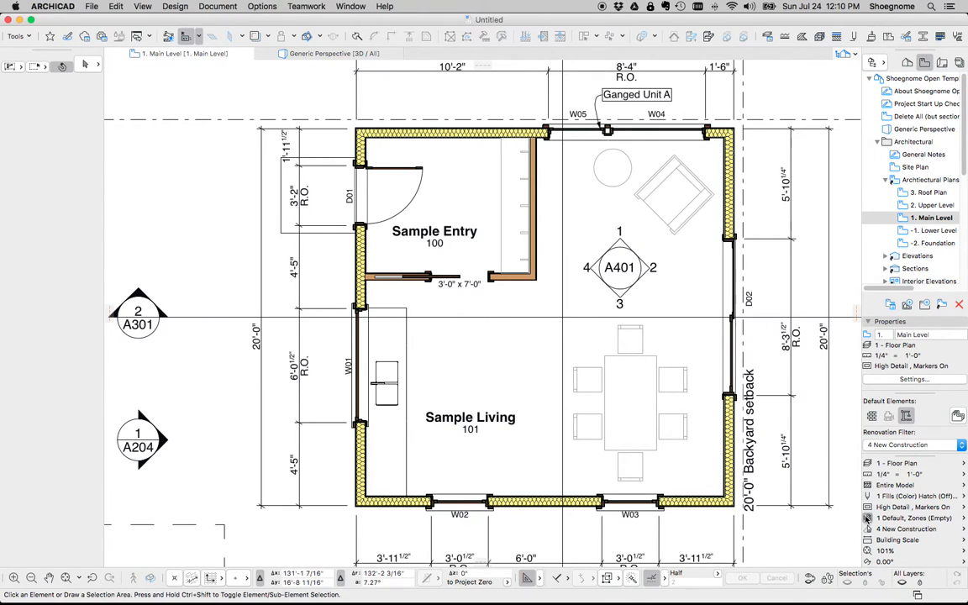
In Graphic Override rules, inspect Furniture - Uniform's 'Layer Name contains' criterion and confirm it unchanged
{"action": "left_click", "coordinate": [867, 517]}
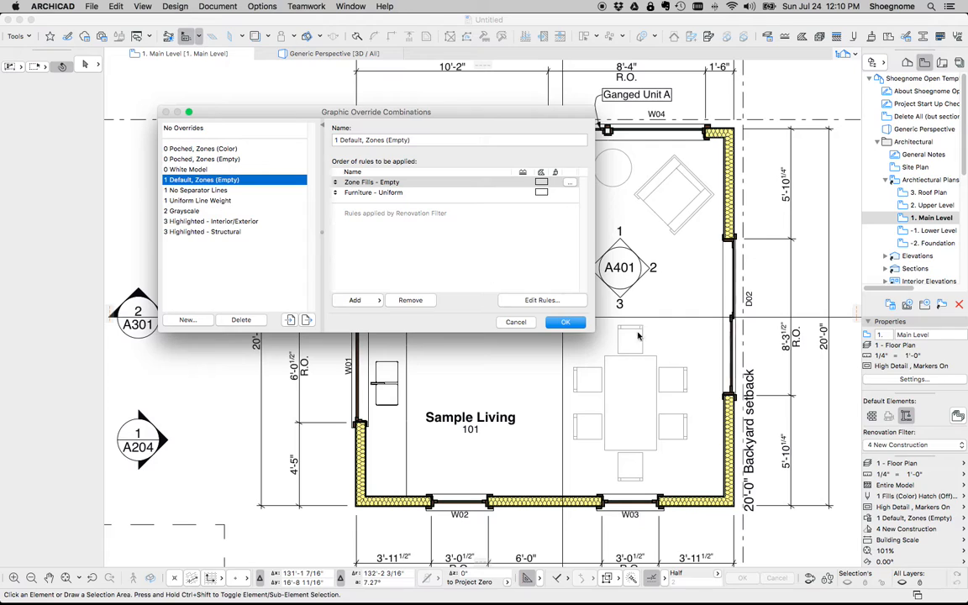
{"action": "left_click", "coordinate": [541, 299]}
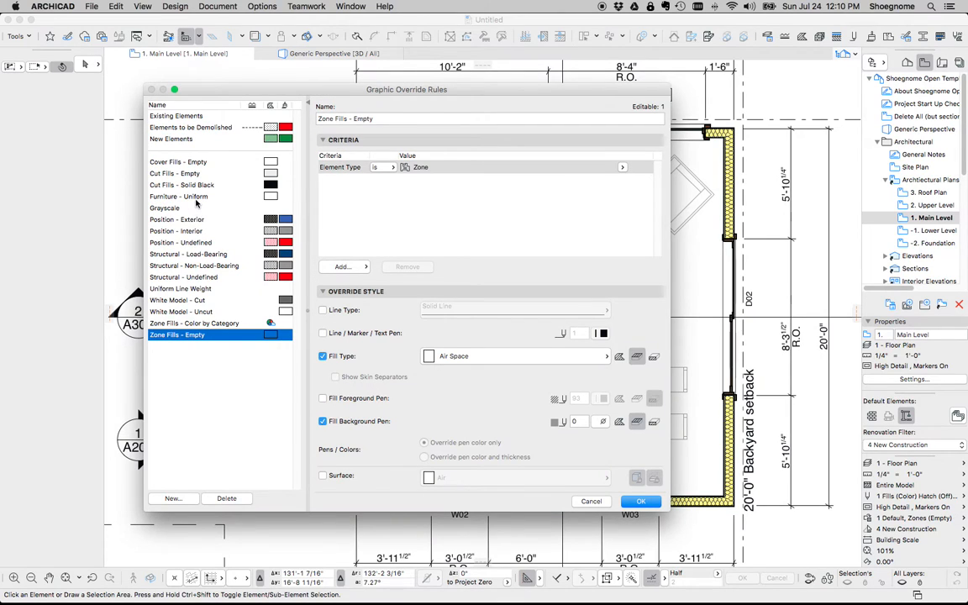
{"action": "left_click", "coordinate": [178, 195]}
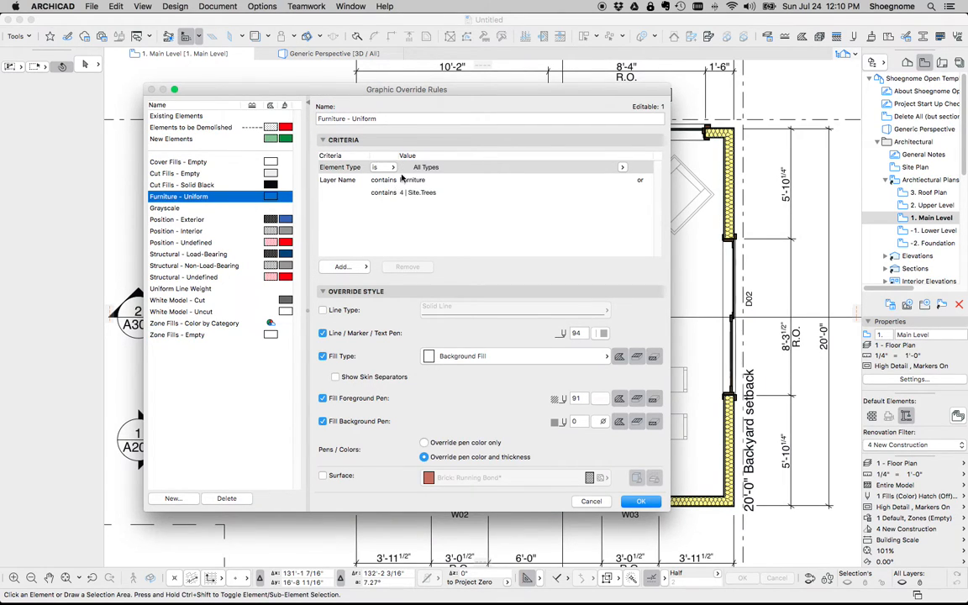
{"action": "left_click", "coordinate": [383, 180]}
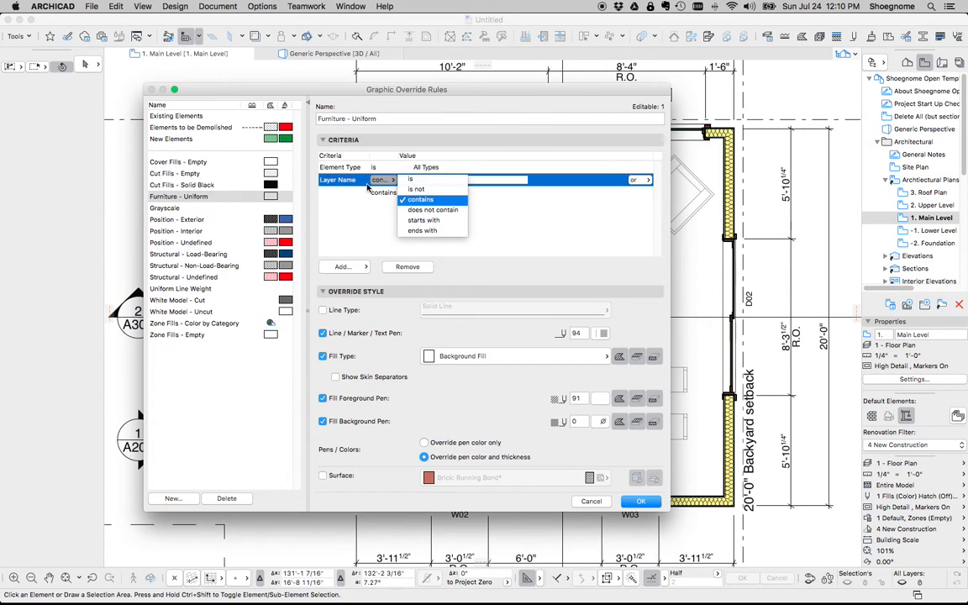
{"action": "left_click", "coordinate": [420, 198]}
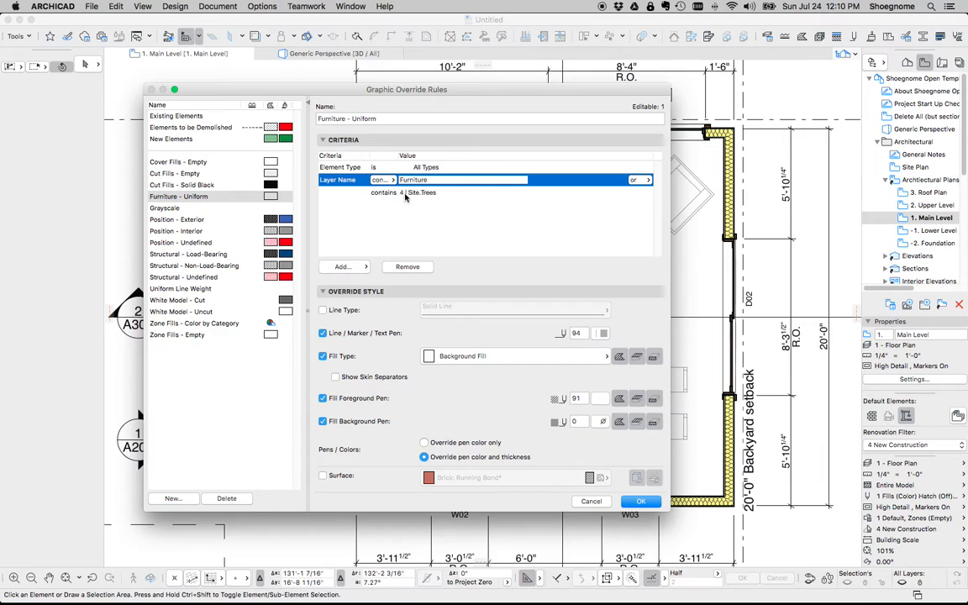
{"action": "mouse_move", "coordinate": [458, 195]}
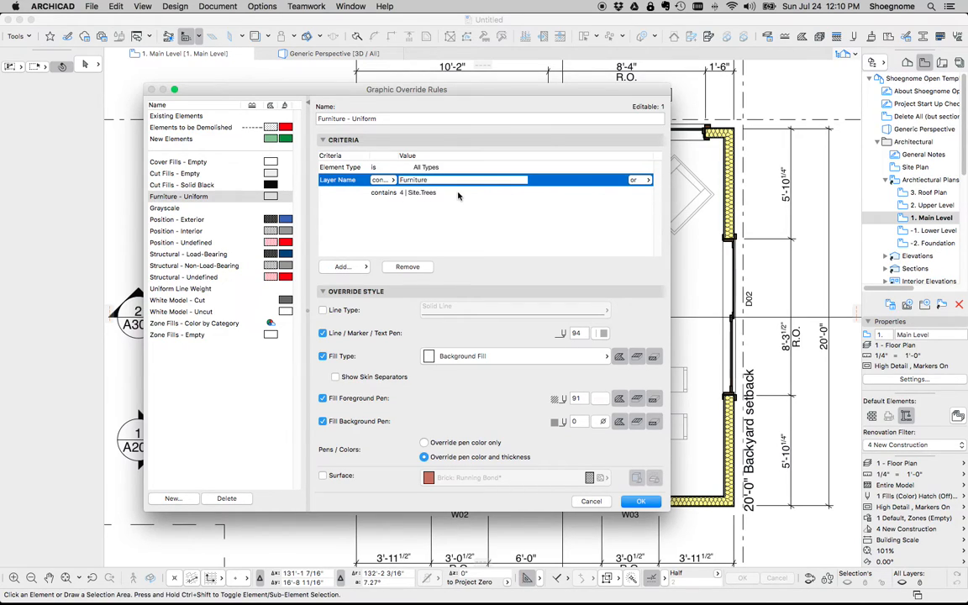
{"action": "mouse_move", "coordinate": [467, 211]}
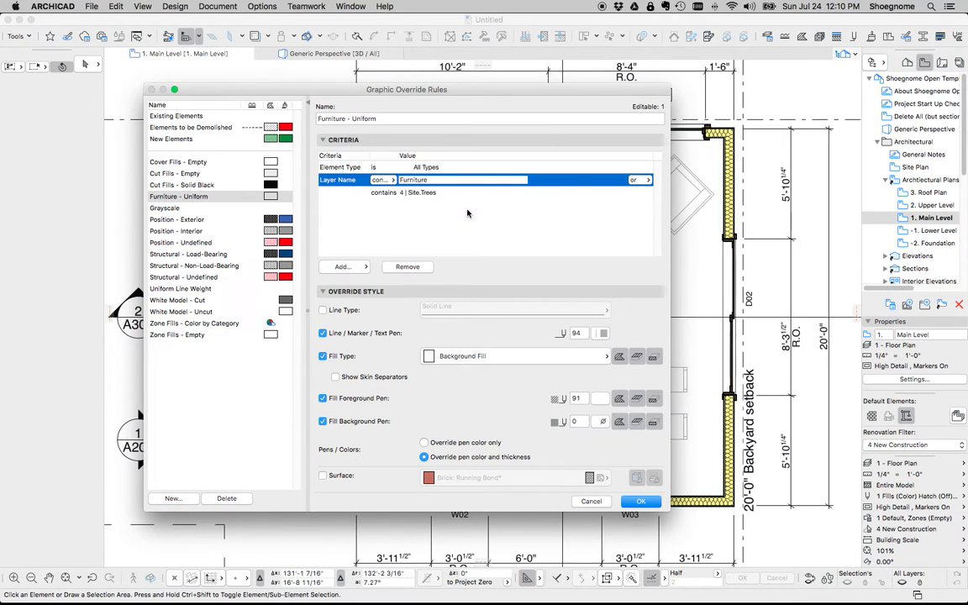
{"action": "mouse_move", "coordinate": [378, 338]}
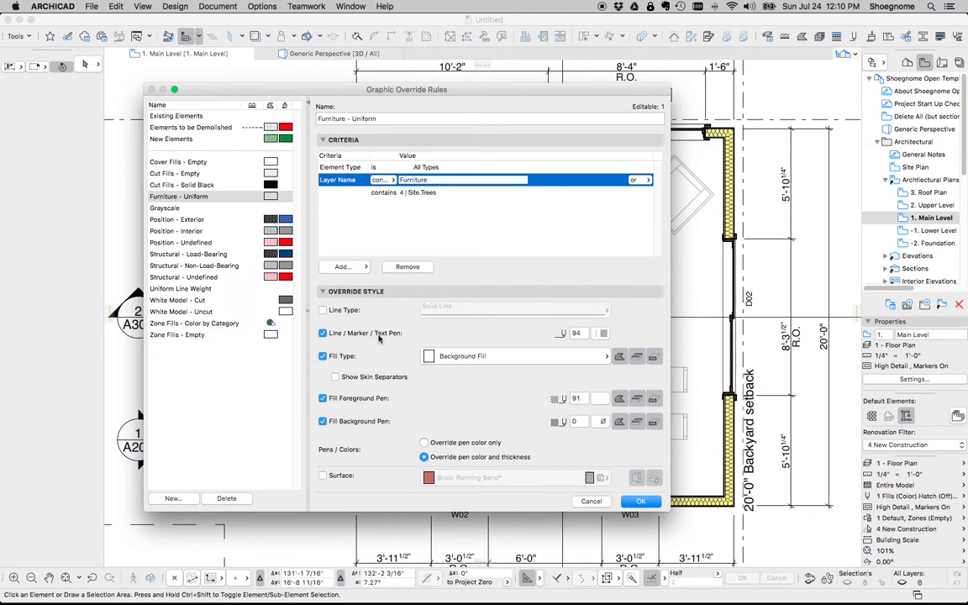
{"action": "mouse_move", "coordinate": [376, 400]}
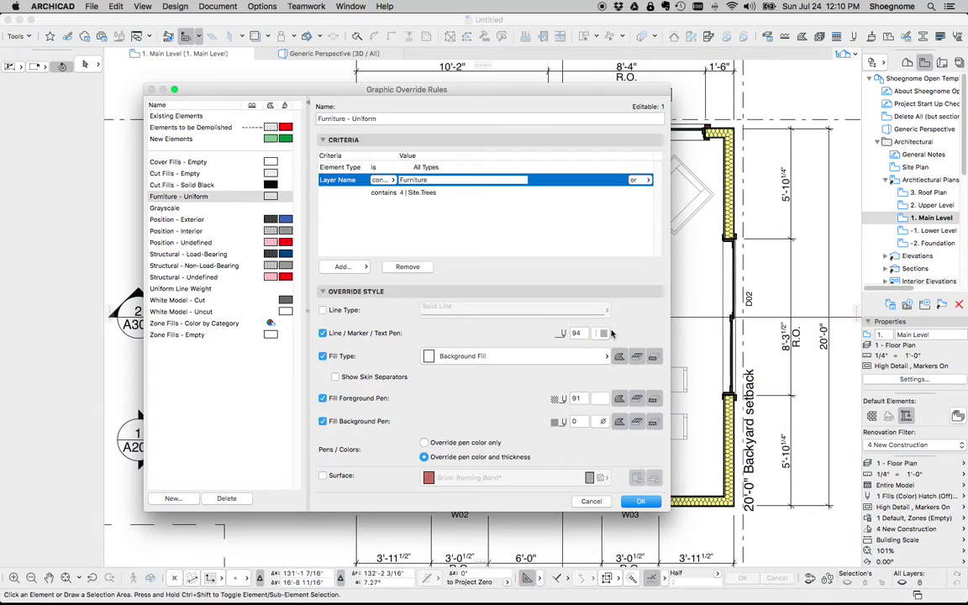
{"action": "mouse_move", "coordinate": [601, 333]}
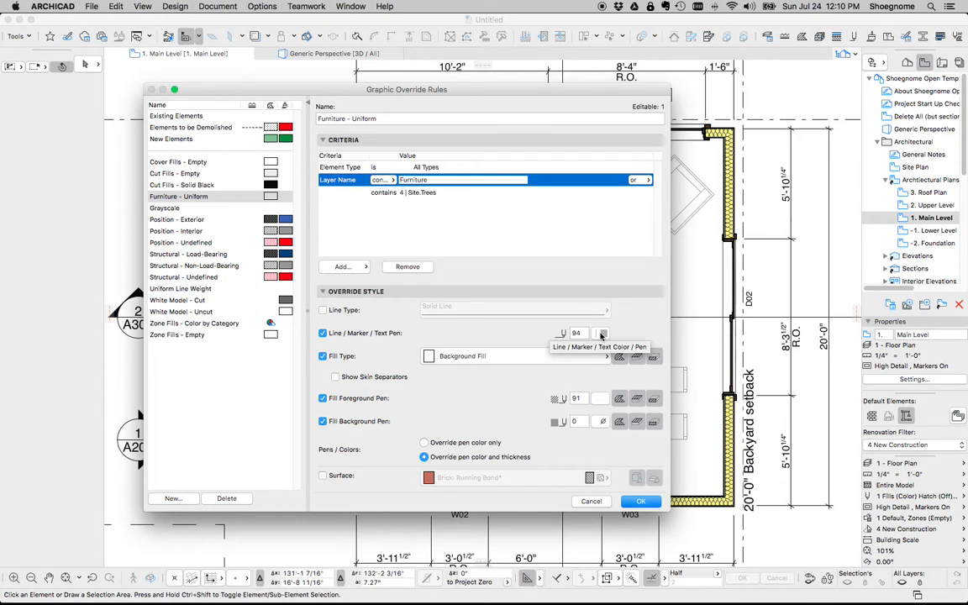
{"action": "mouse_move", "coordinate": [621, 494]}
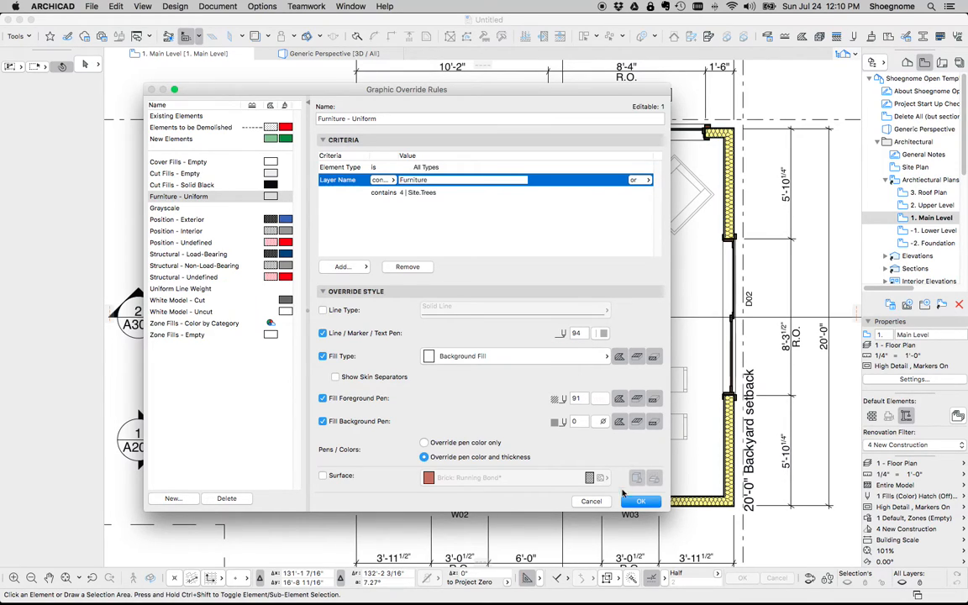
{"action": "left_click", "coordinate": [640, 501]}
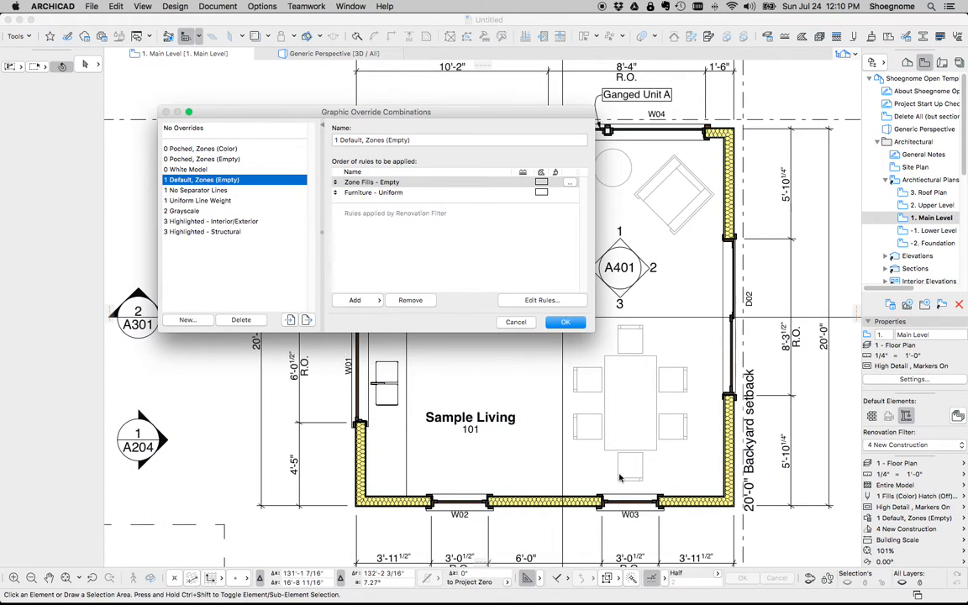
Confirm the 1 Default, Zones (Empty) combination and return to the Main Level plan
{"action": "left_click", "coordinate": [564, 322]}
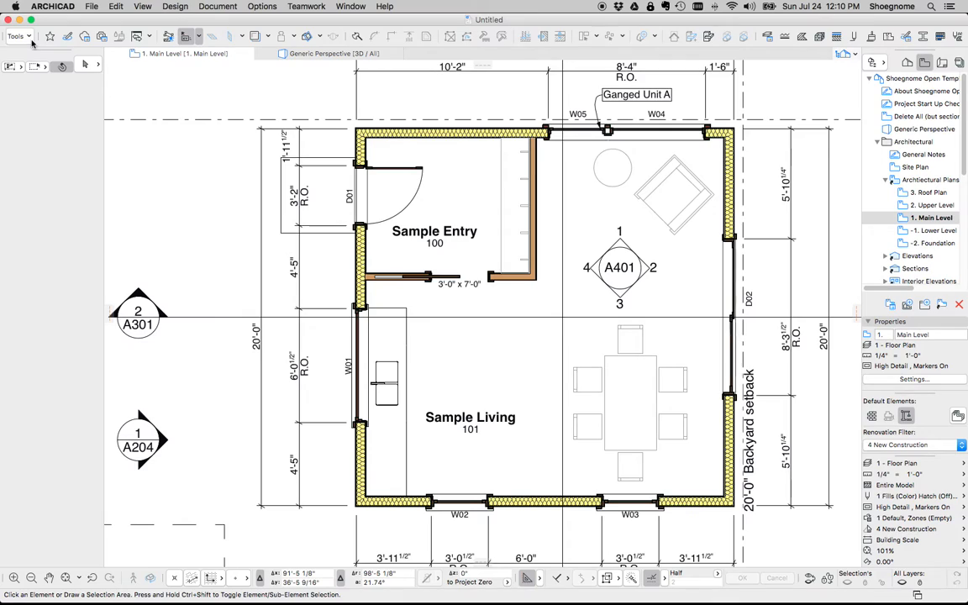
{"action": "mouse_move", "coordinate": [17, 37]}
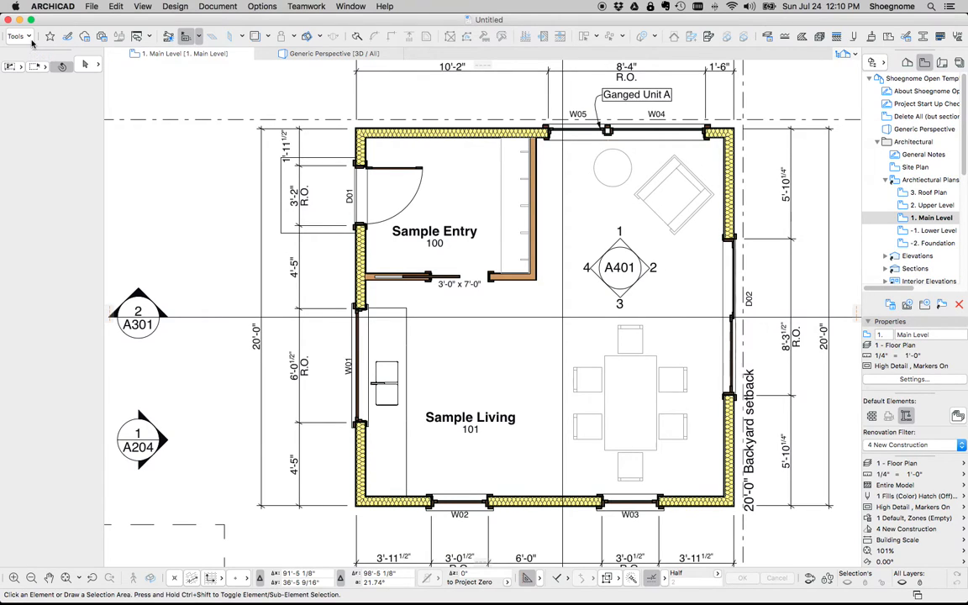
With the Object tool, search the library for 'couch' and choose Designer Couch 20 for placement
{"action": "left_click", "coordinate": [17, 35]}
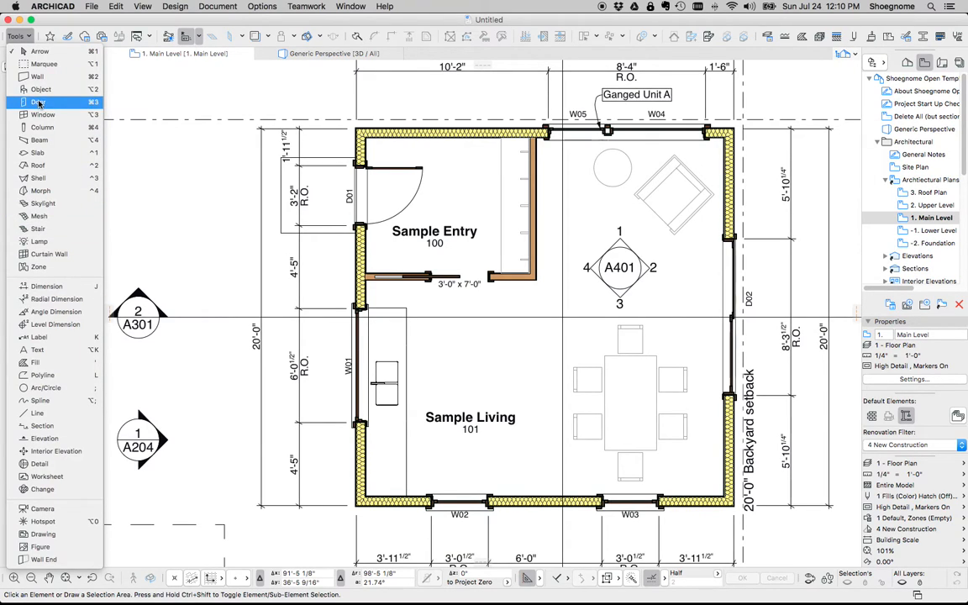
{"action": "left_click", "coordinate": [41, 89]}
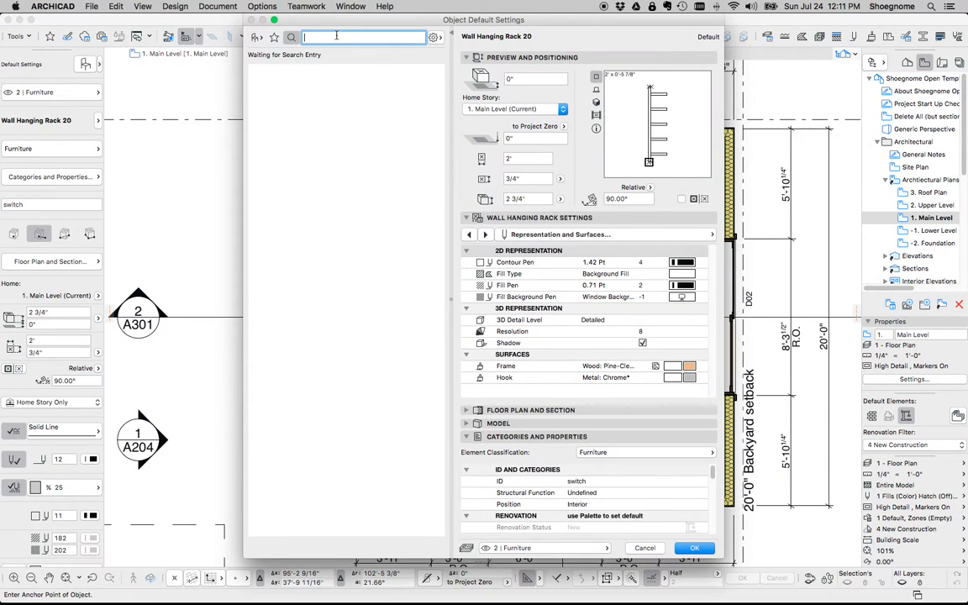
{"action": "type", "text": "couch"}
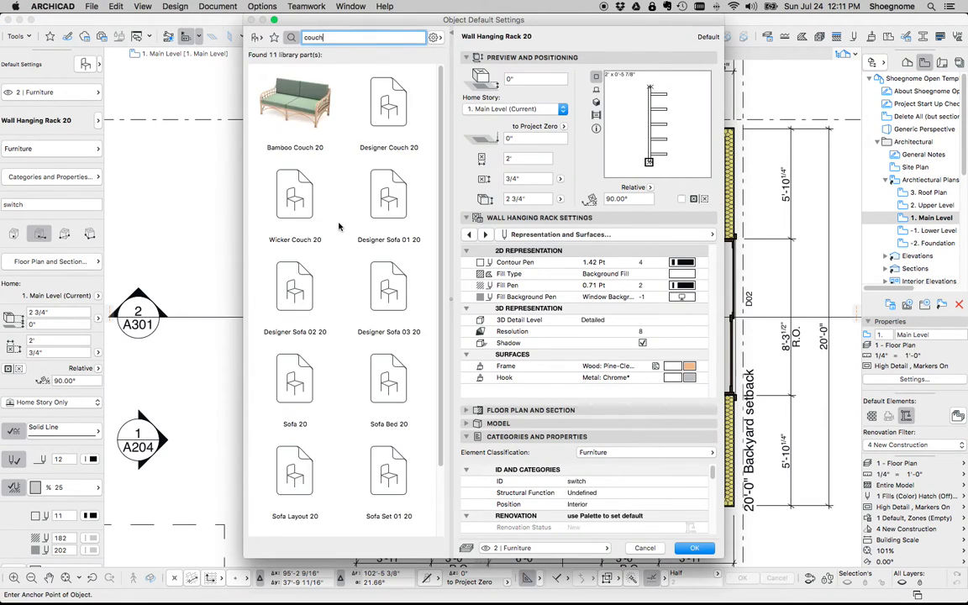
{"action": "left_click", "coordinate": [294, 193]}
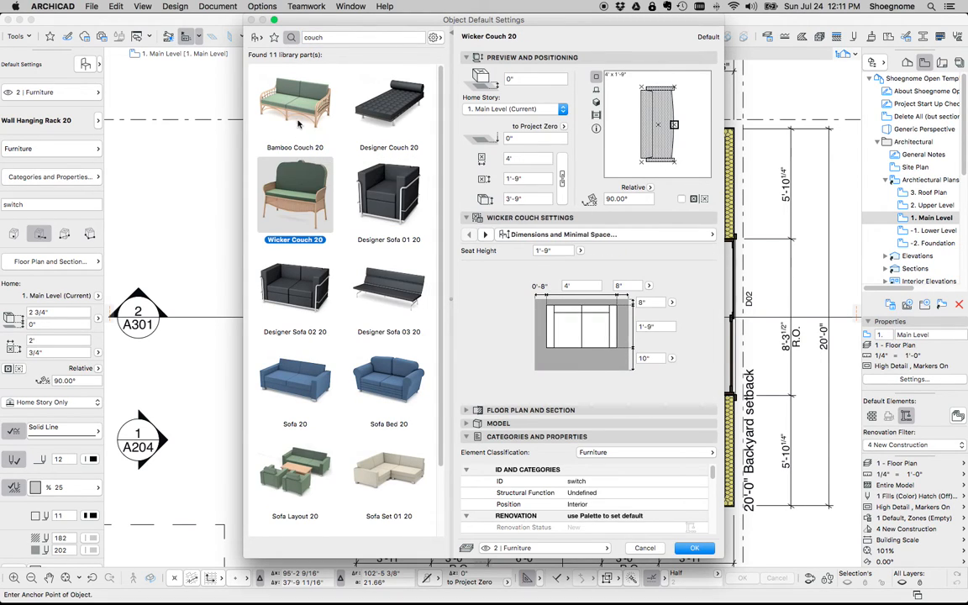
{"action": "left_click", "coordinate": [388, 101]}
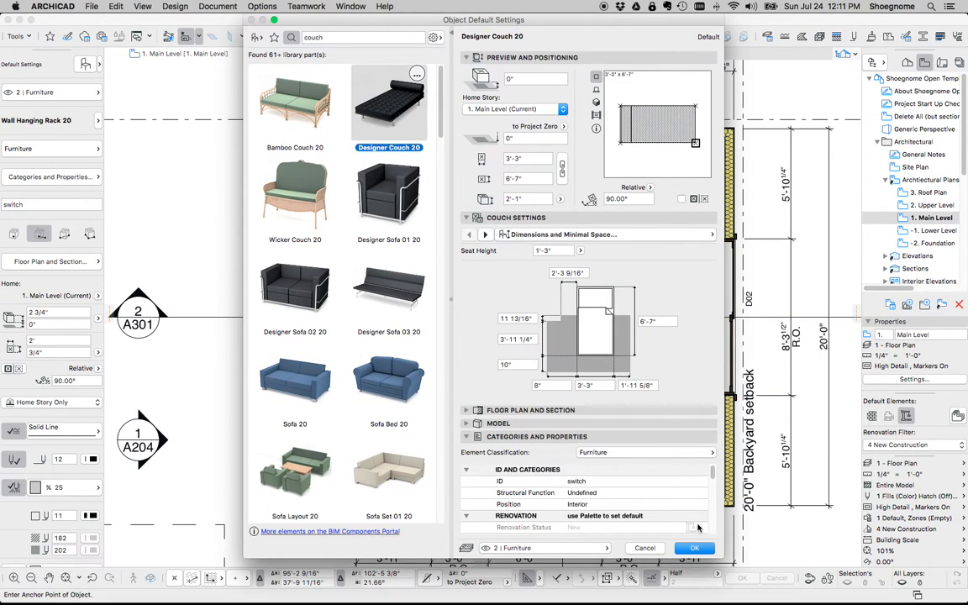
{"action": "left_click", "coordinate": [694, 547]}
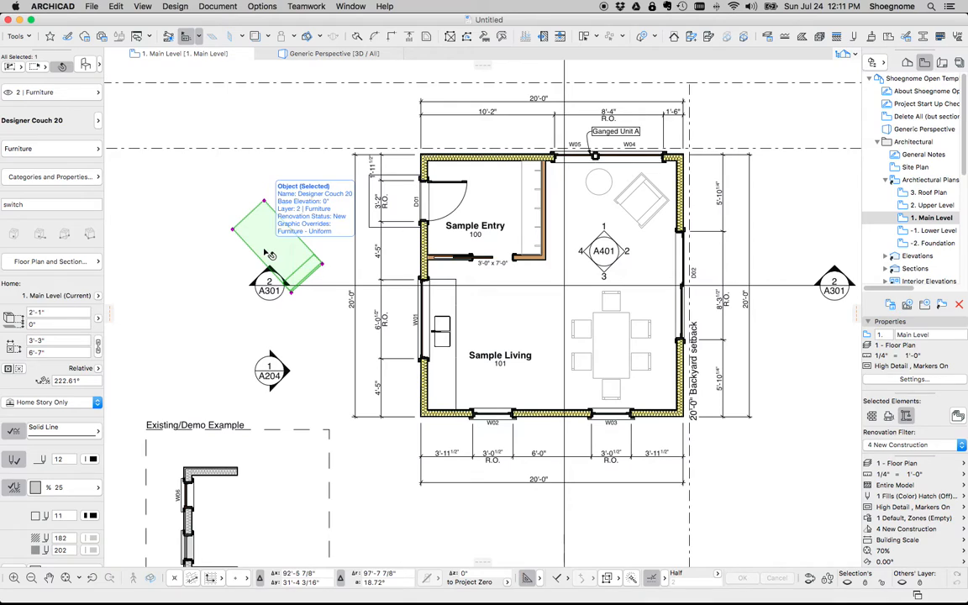
Remove the just-placed Designer Couch 20 from the Main Level plan
{"action": "left_click", "coordinate": [264, 252]}
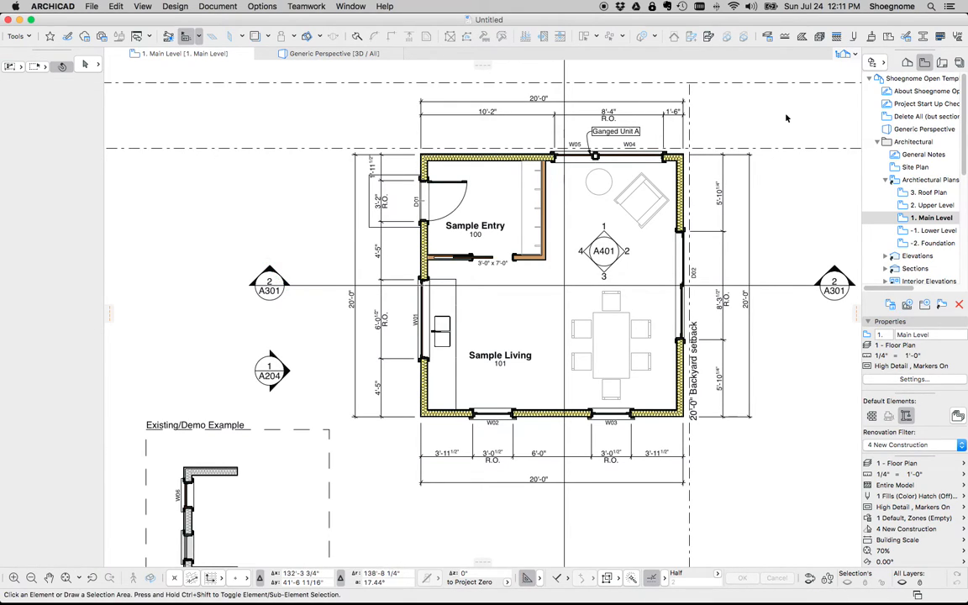
{"action": "mouse_move", "coordinate": [937, 229]}
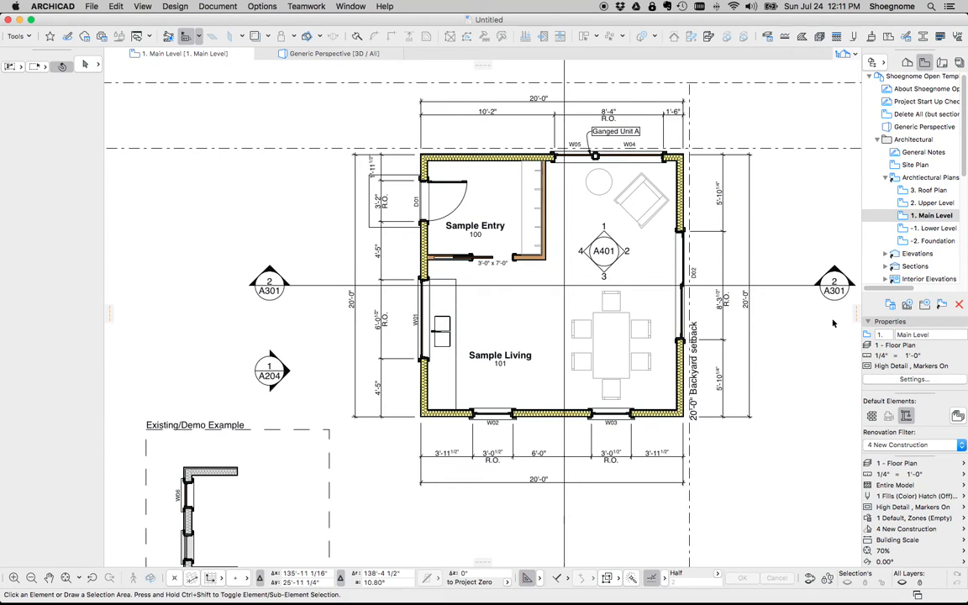
{"action": "mouse_move", "coordinate": [803, 329]}
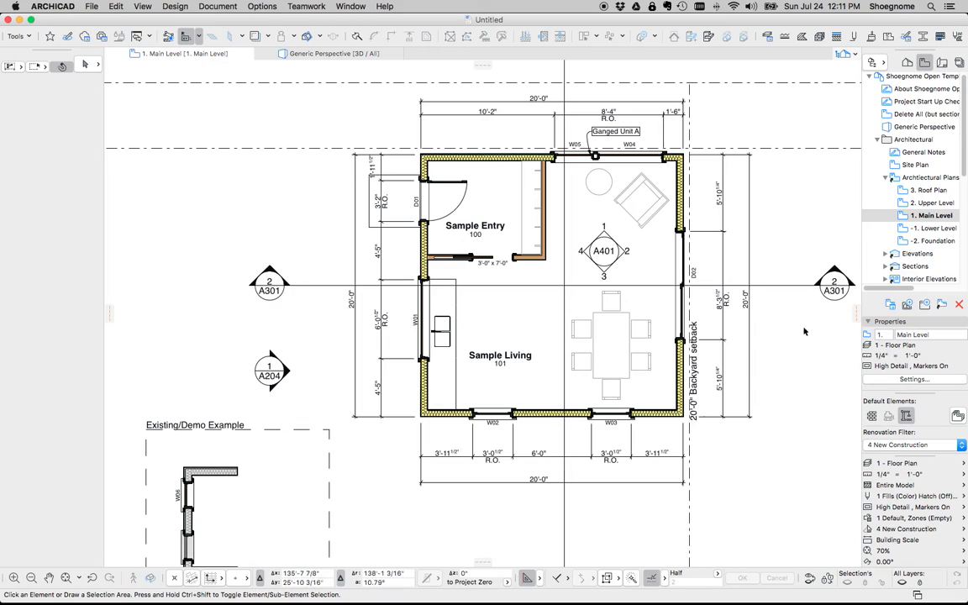
{"action": "mouse_move", "coordinate": [753, 289]}
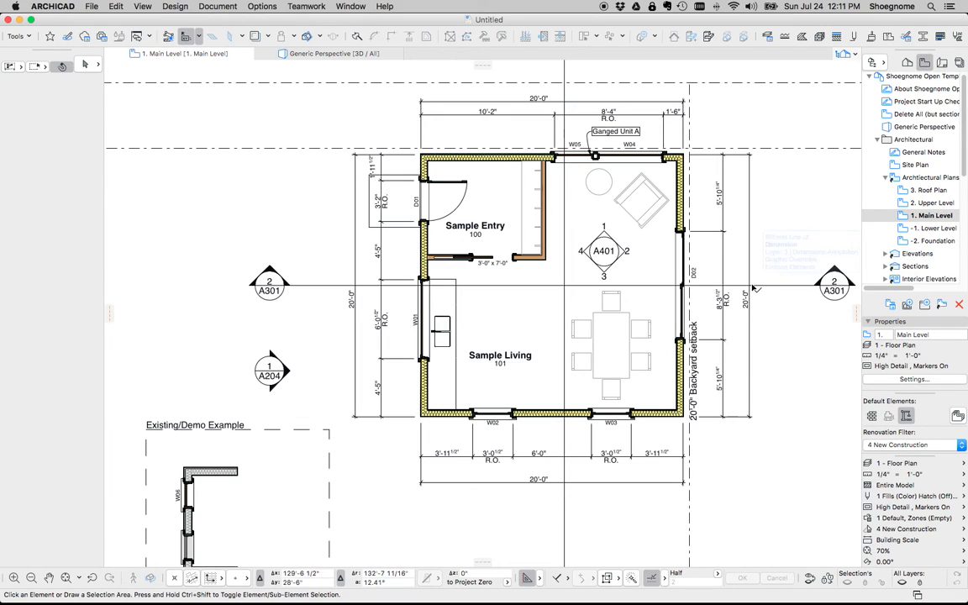